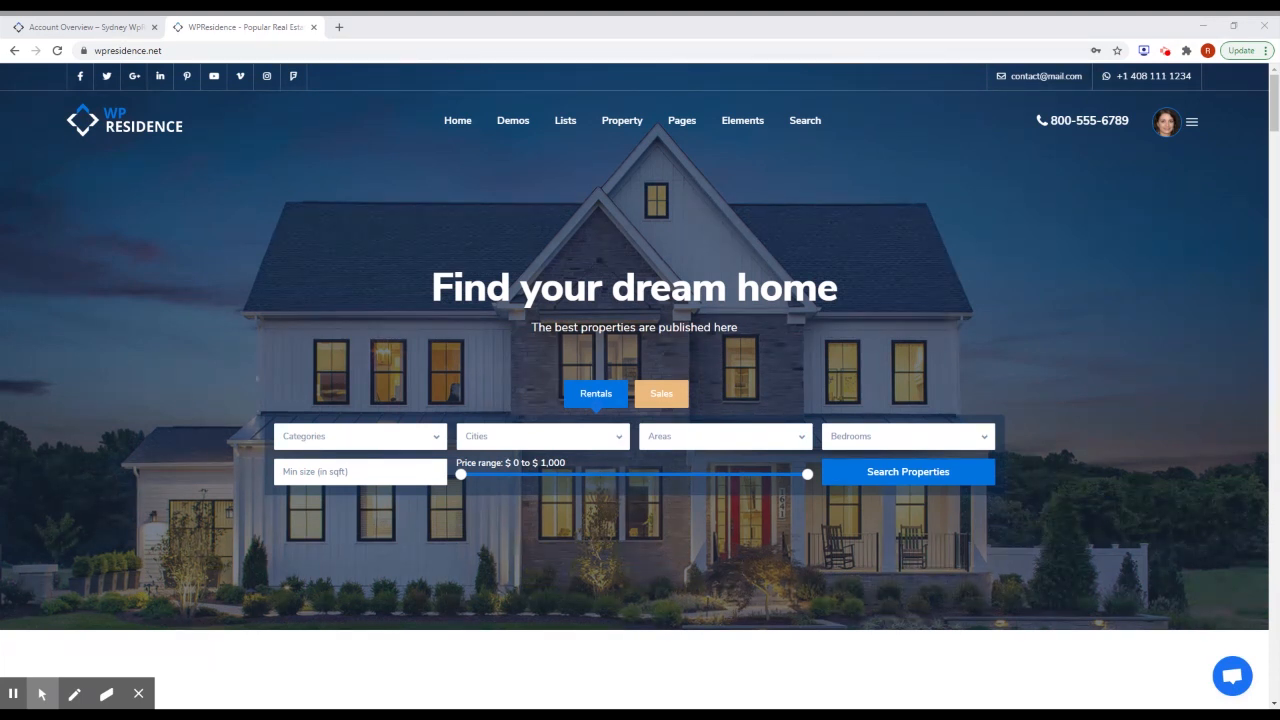
# Step: Switch to the Account Overview tab of the Sydney demo user dashboard
pyautogui.click(85, 26)
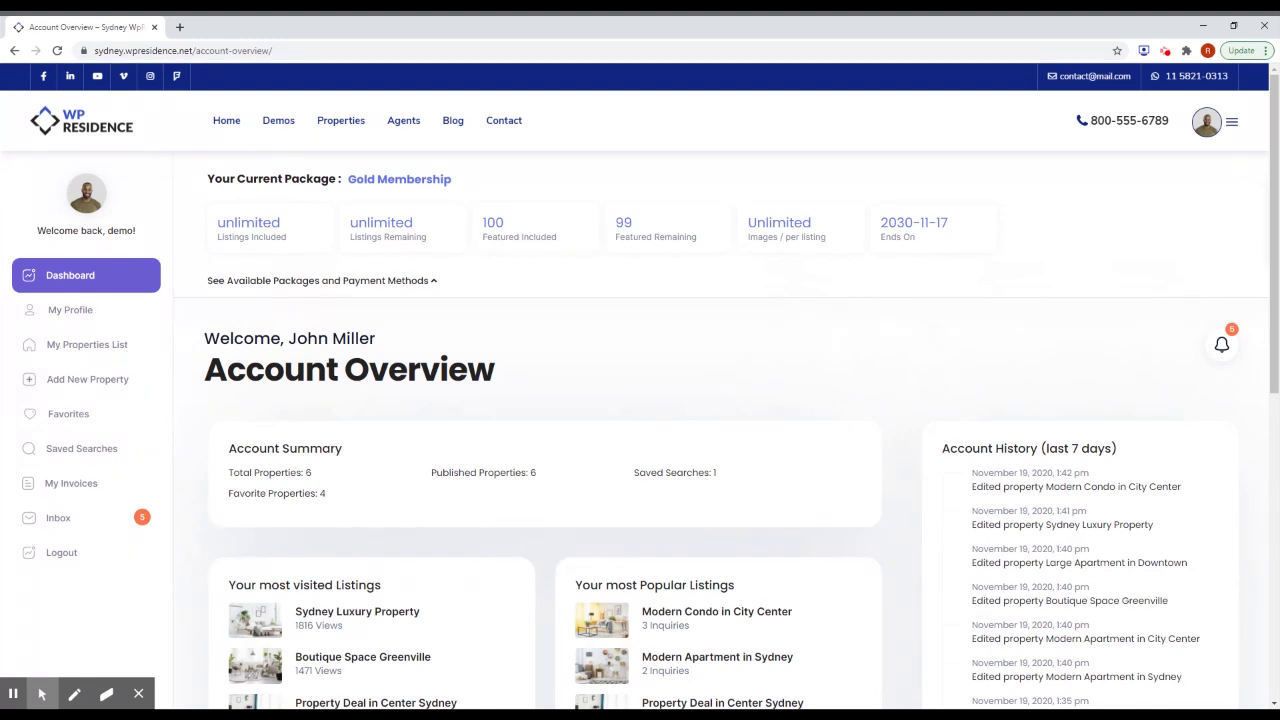
pyautogui.moveTo(574, 337)
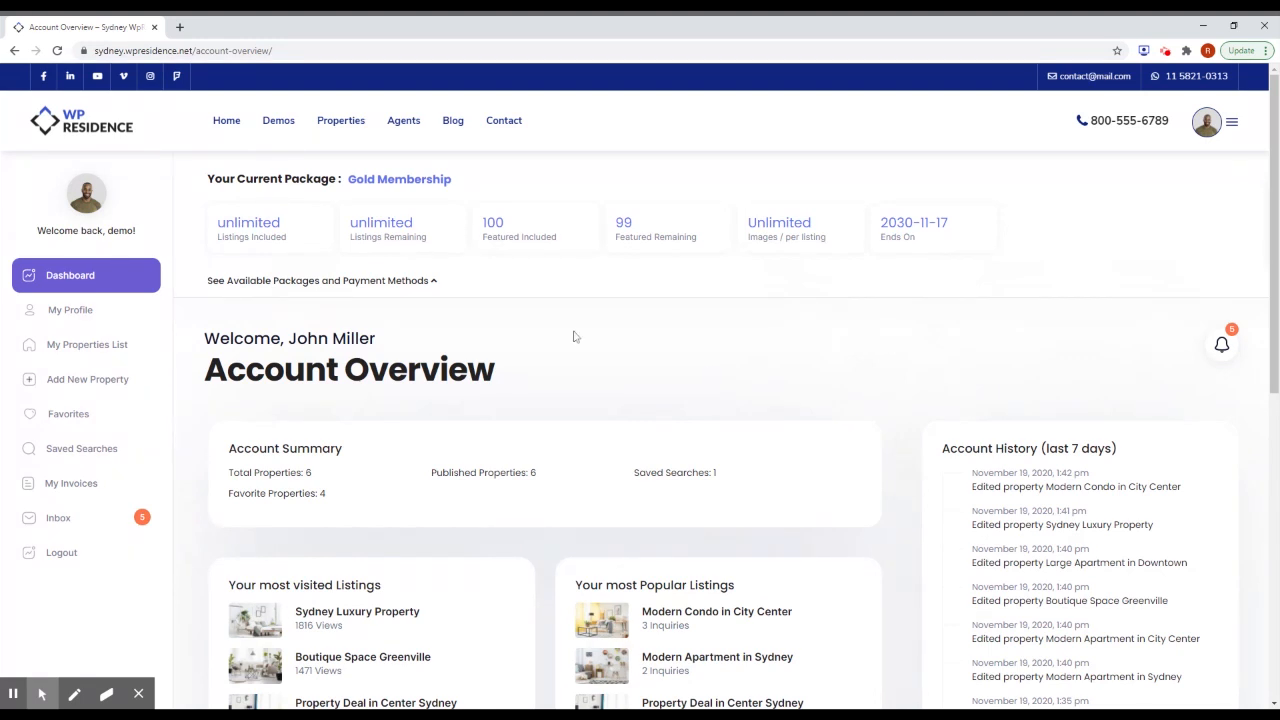
pyautogui.moveTo(250, 262)
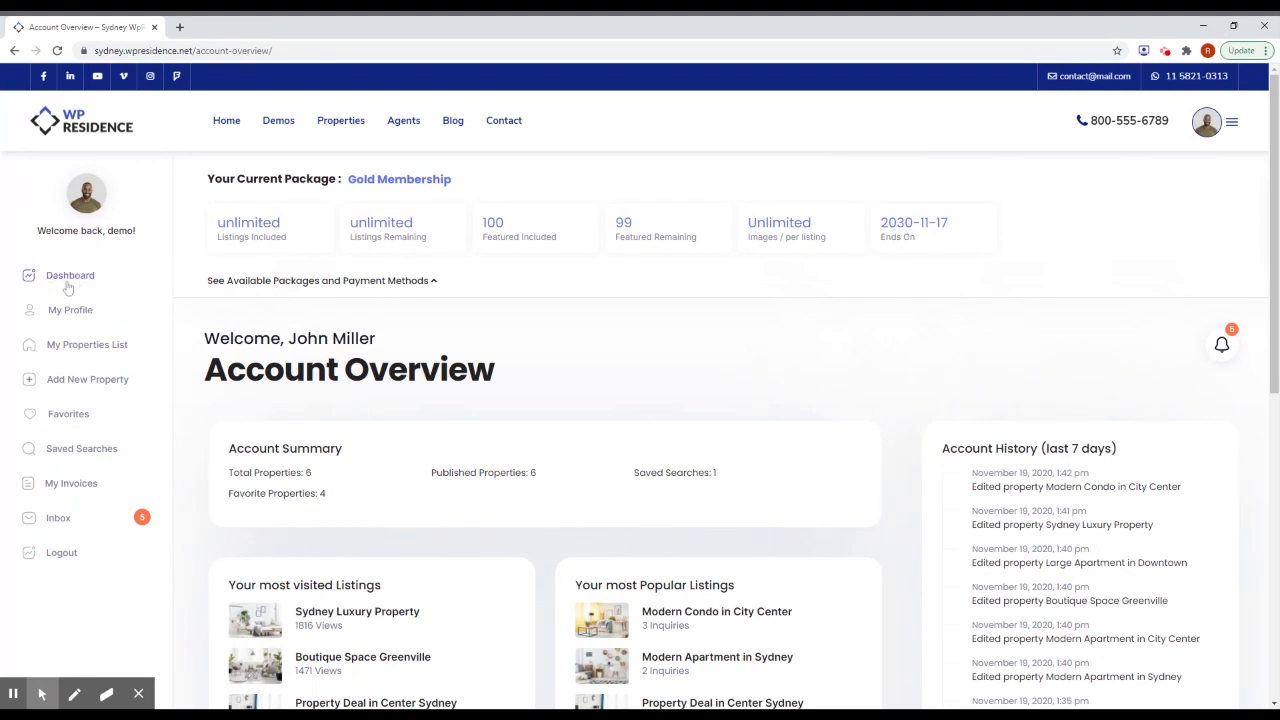
pyautogui.click(70, 275)
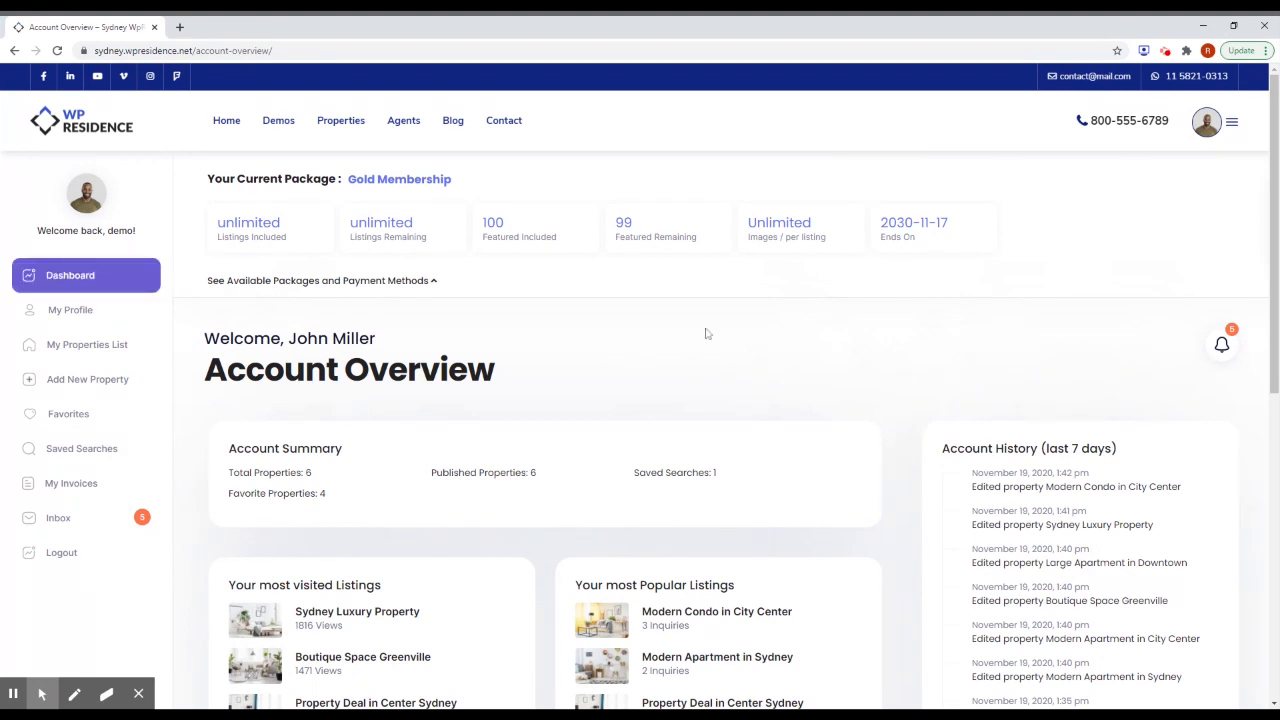
pyautogui.moveTo(748, 336)
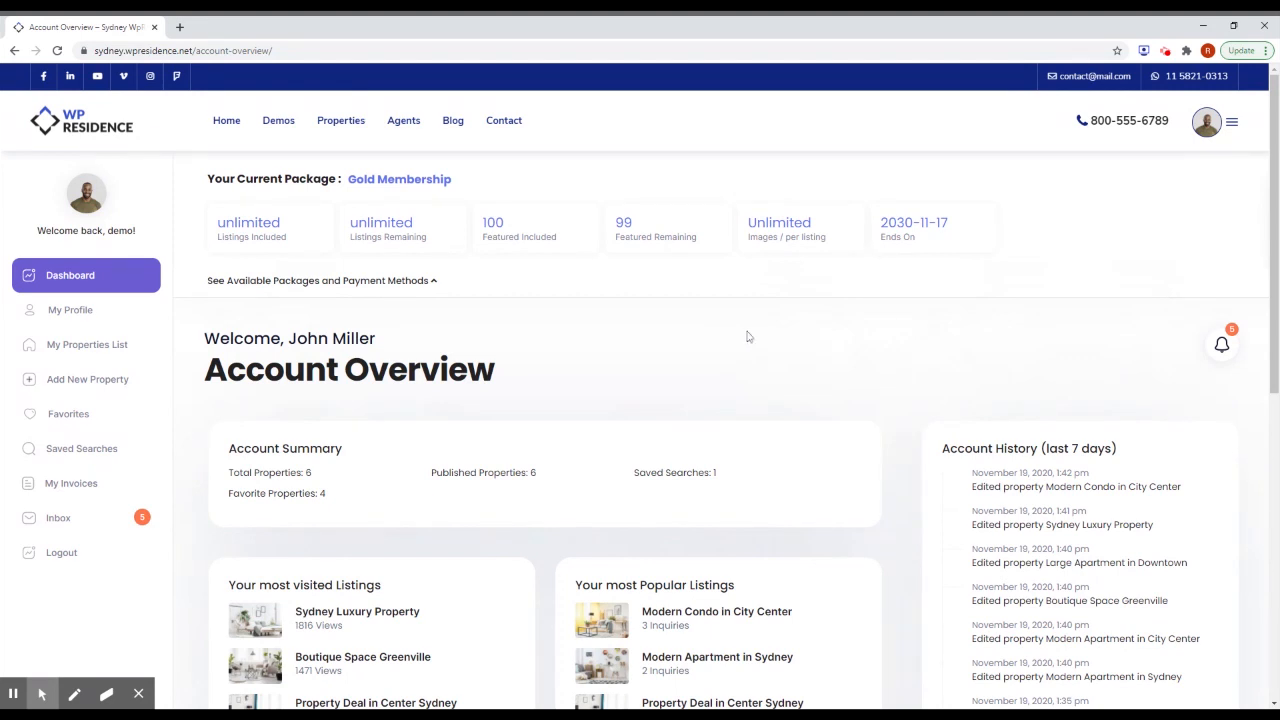
pyautogui.moveTo(723, 310)
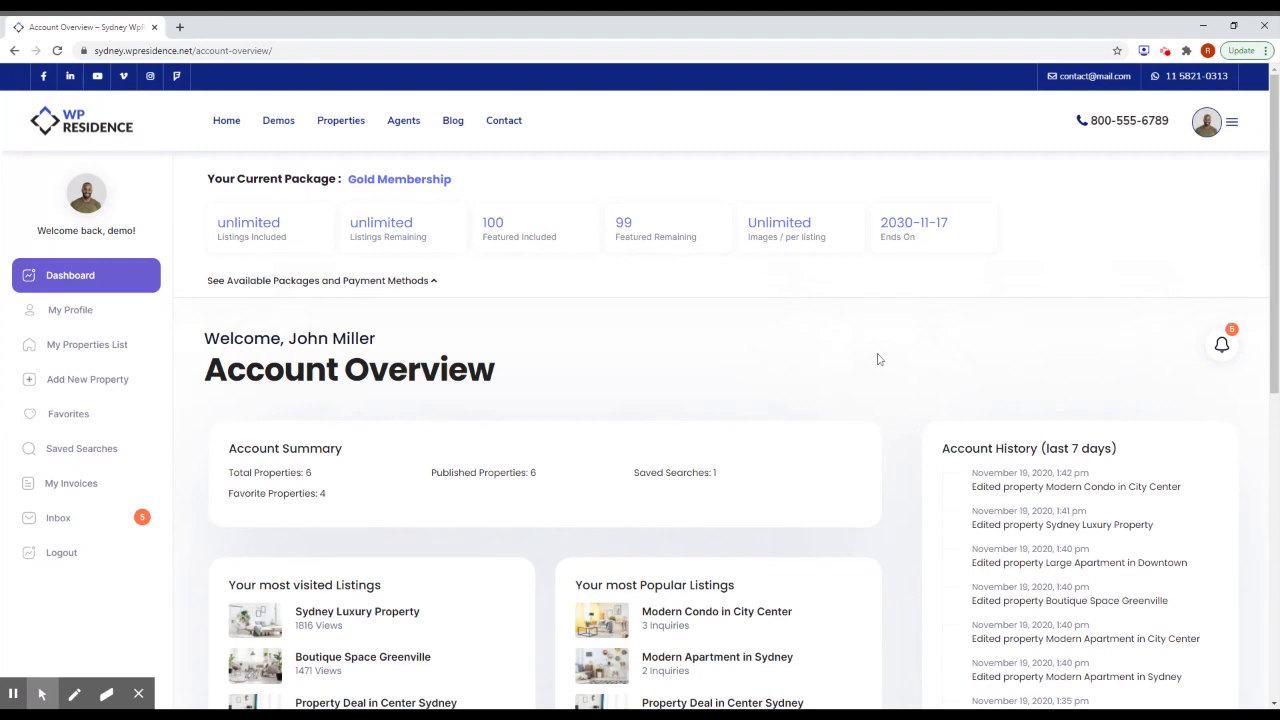
pyautogui.scroll(-3)
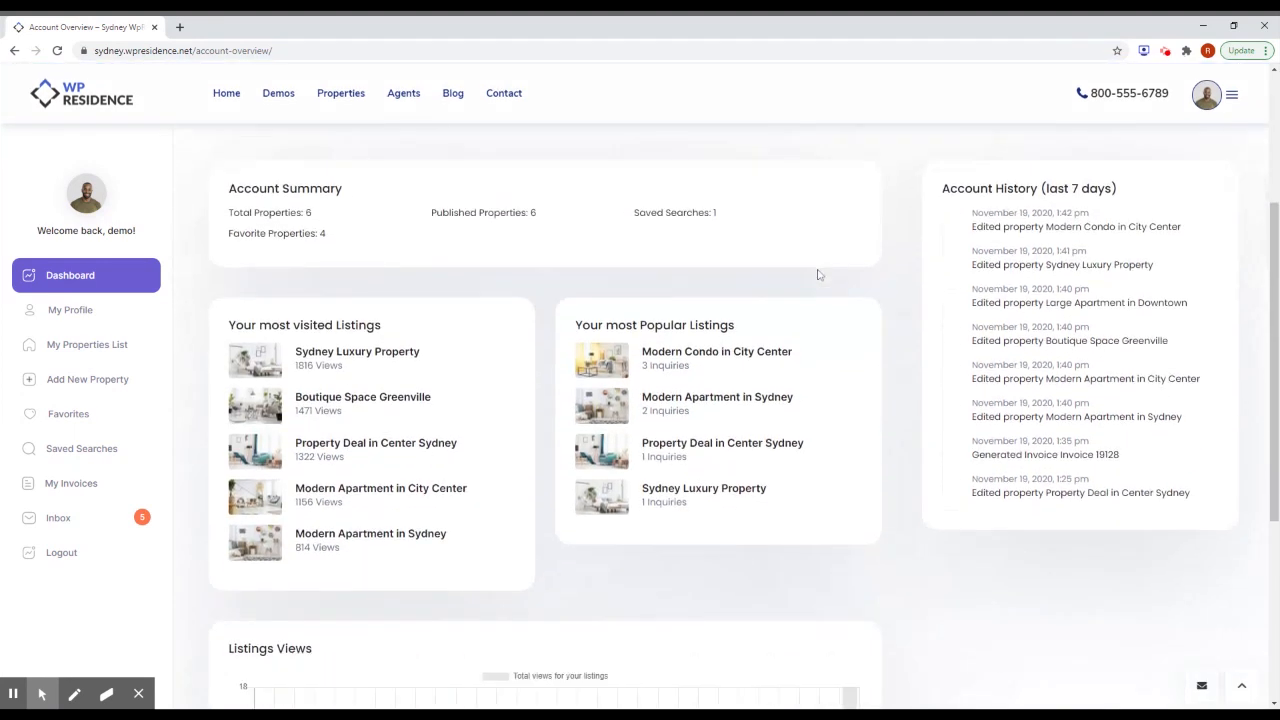
pyautogui.scroll(3)
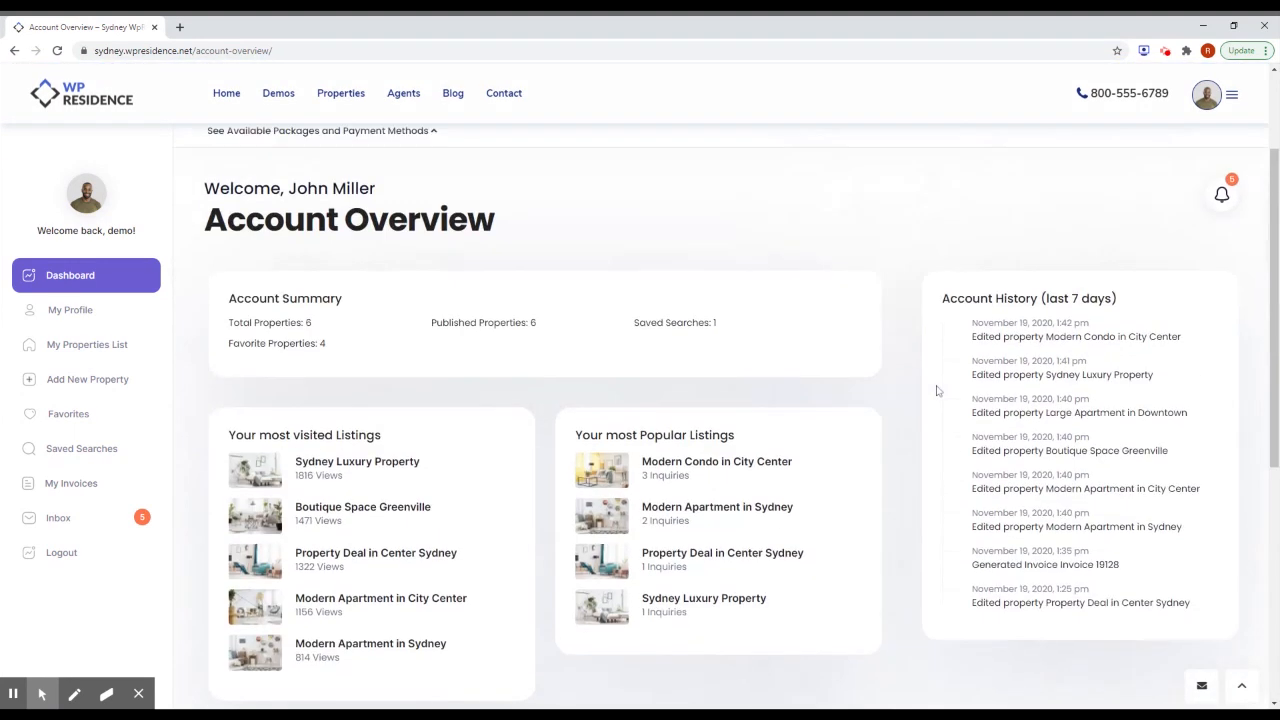
pyautogui.scroll(-3)
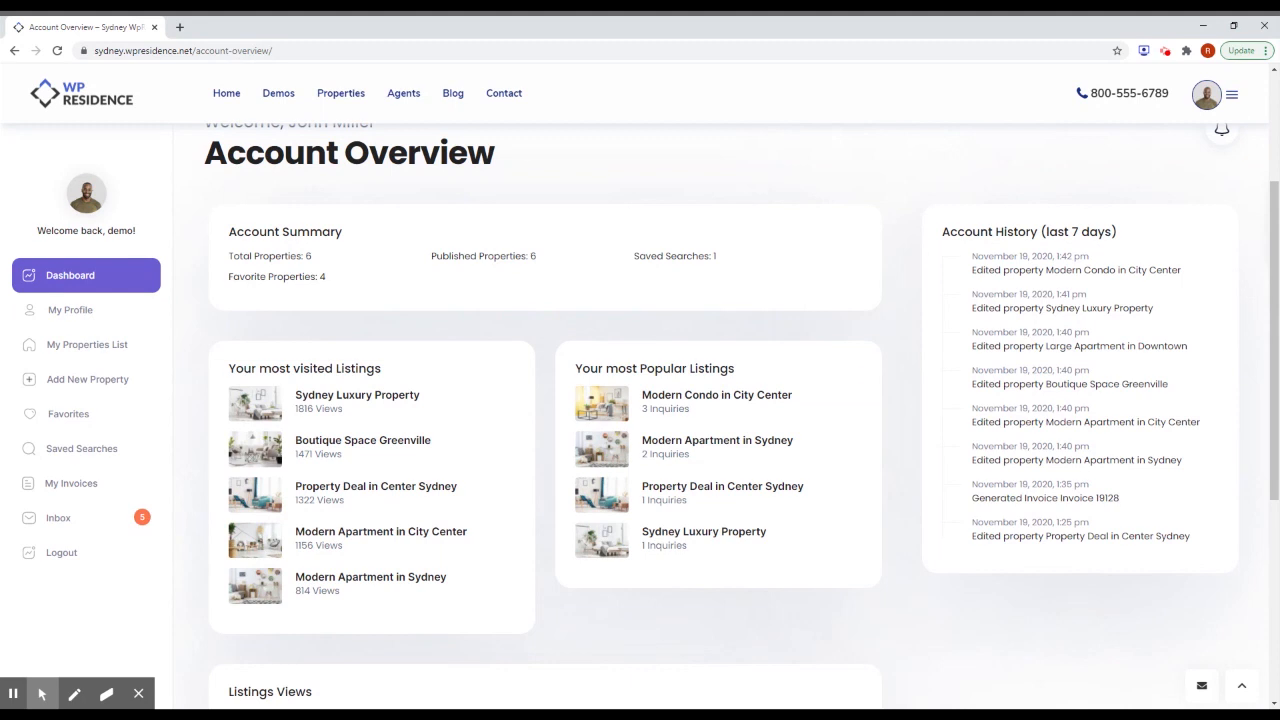
pyautogui.moveTo(367, 267)
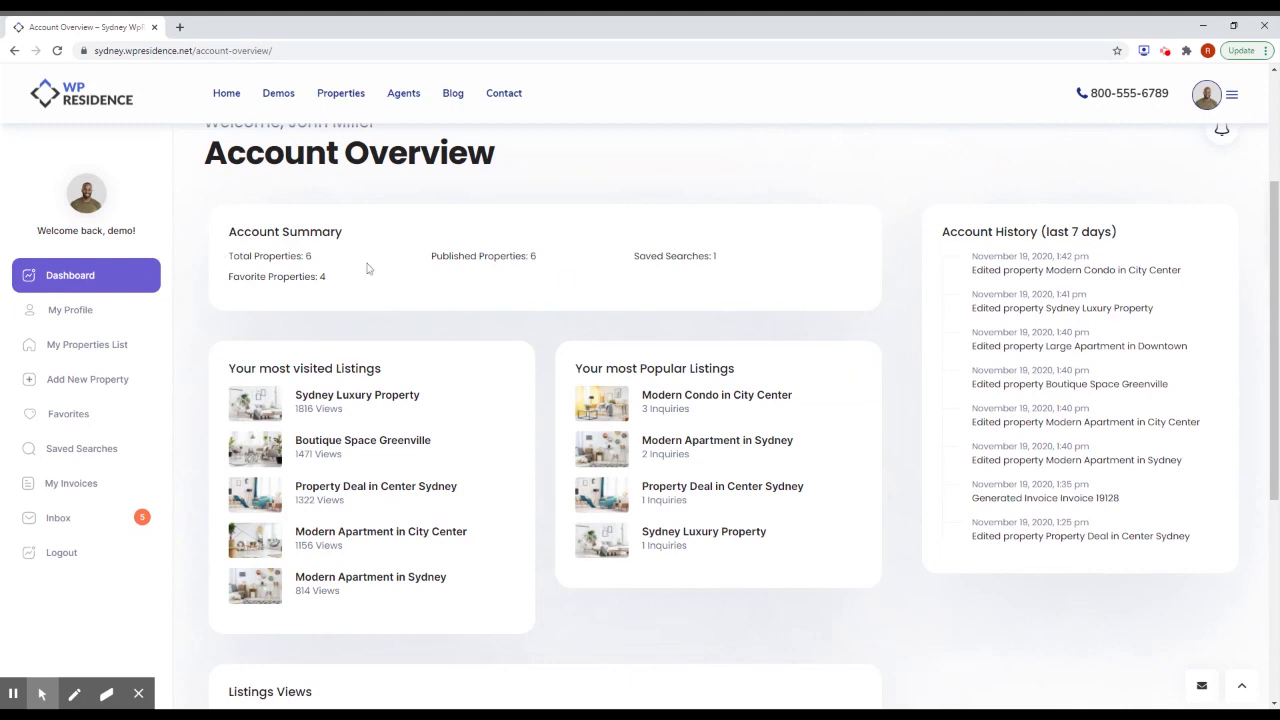
pyautogui.moveTo(428, 283)
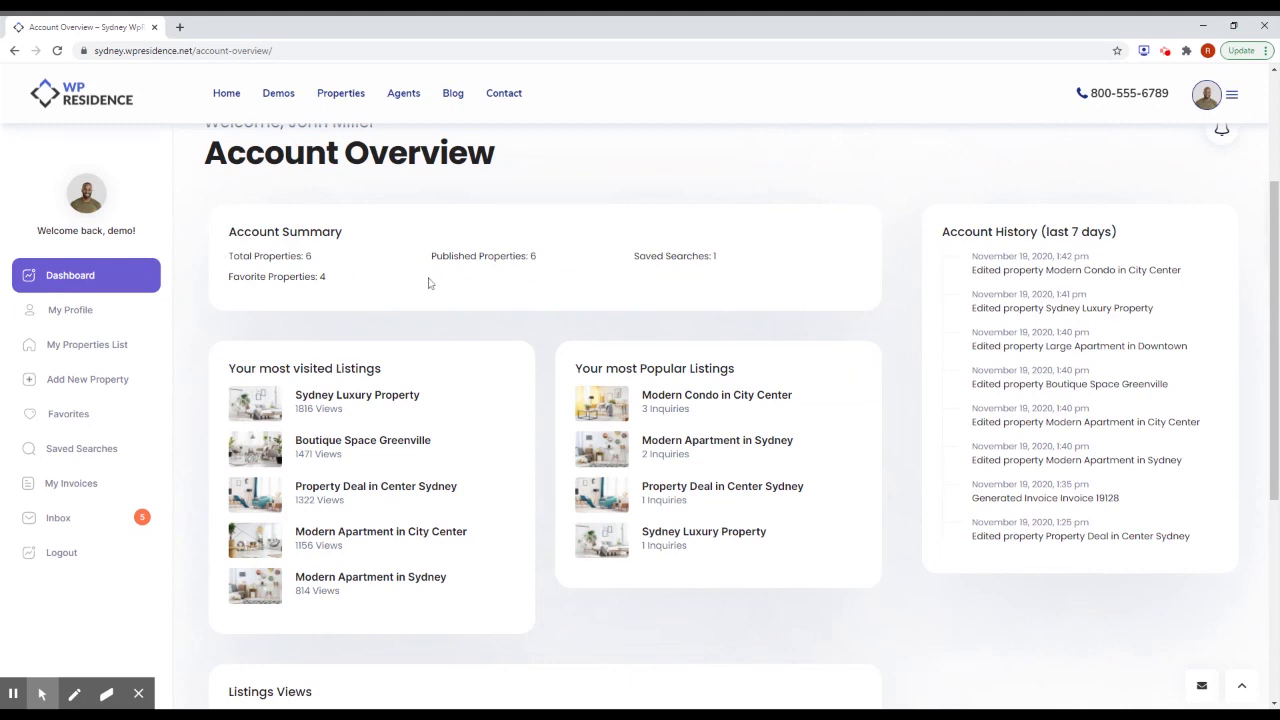
pyautogui.moveTo(640, 287)
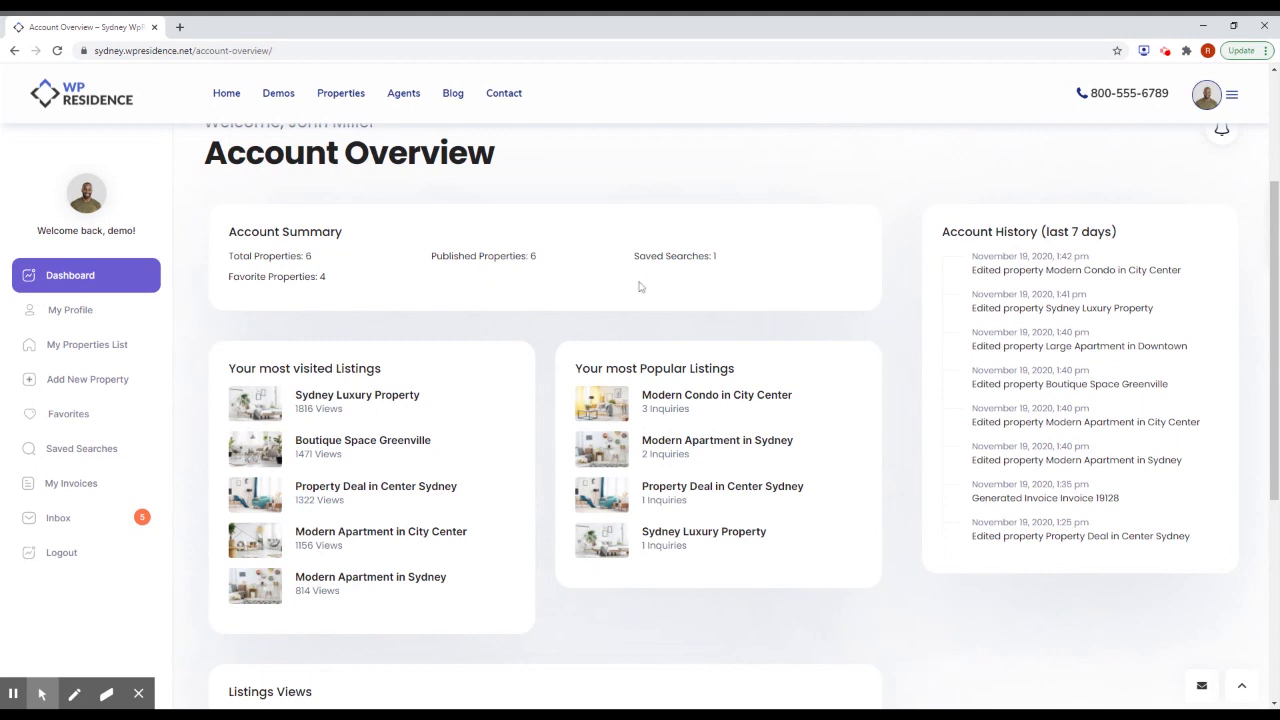
pyautogui.moveTo(952, 272)
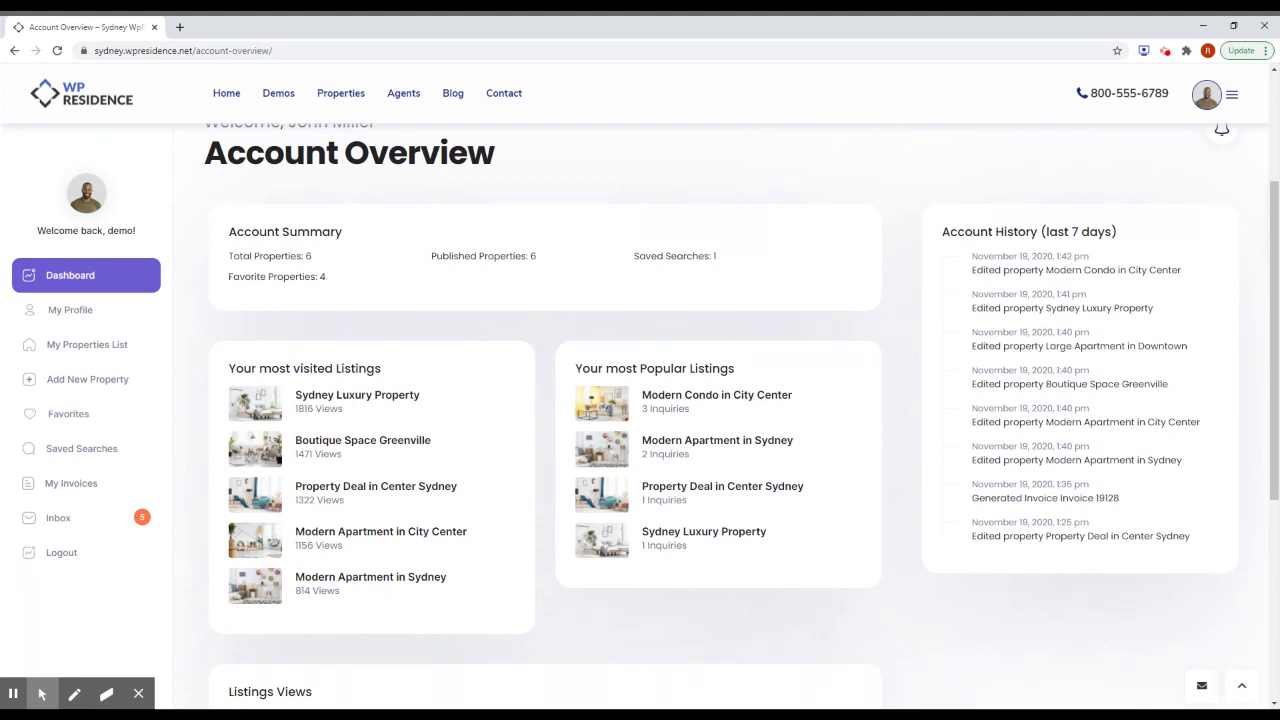
pyautogui.scroll(-3)
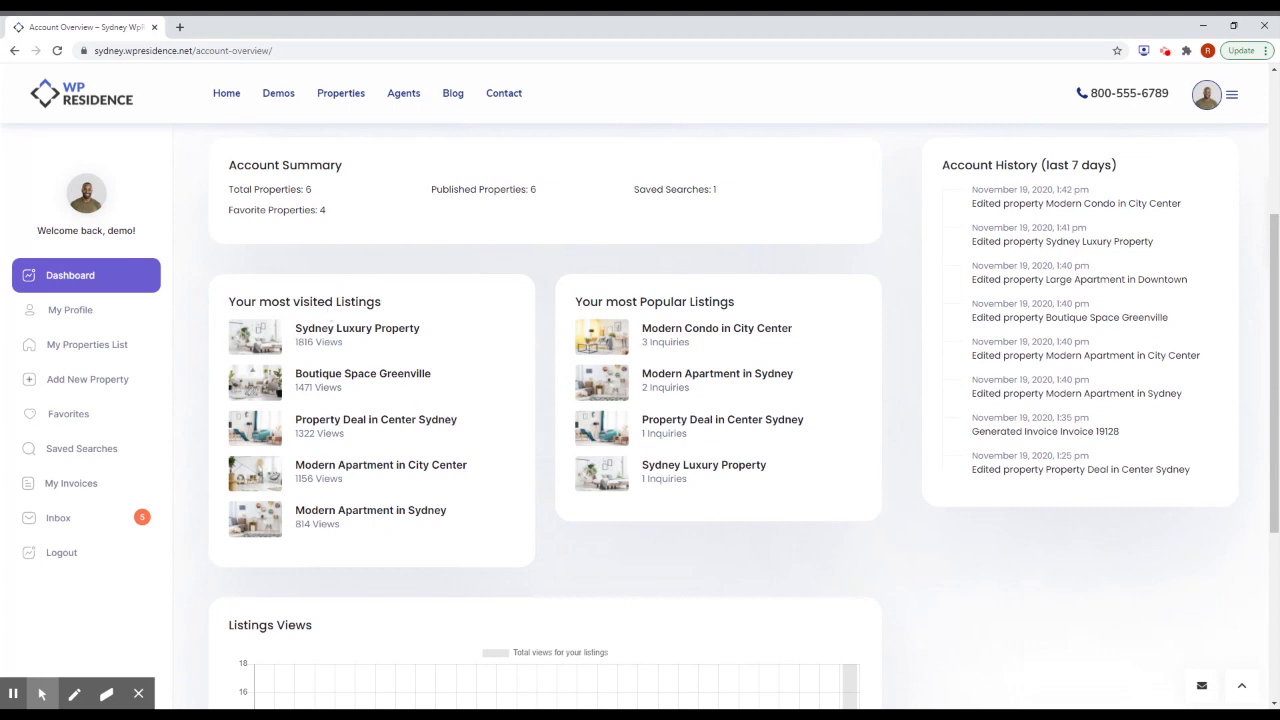
pyautogui.moveTo(369, 340)
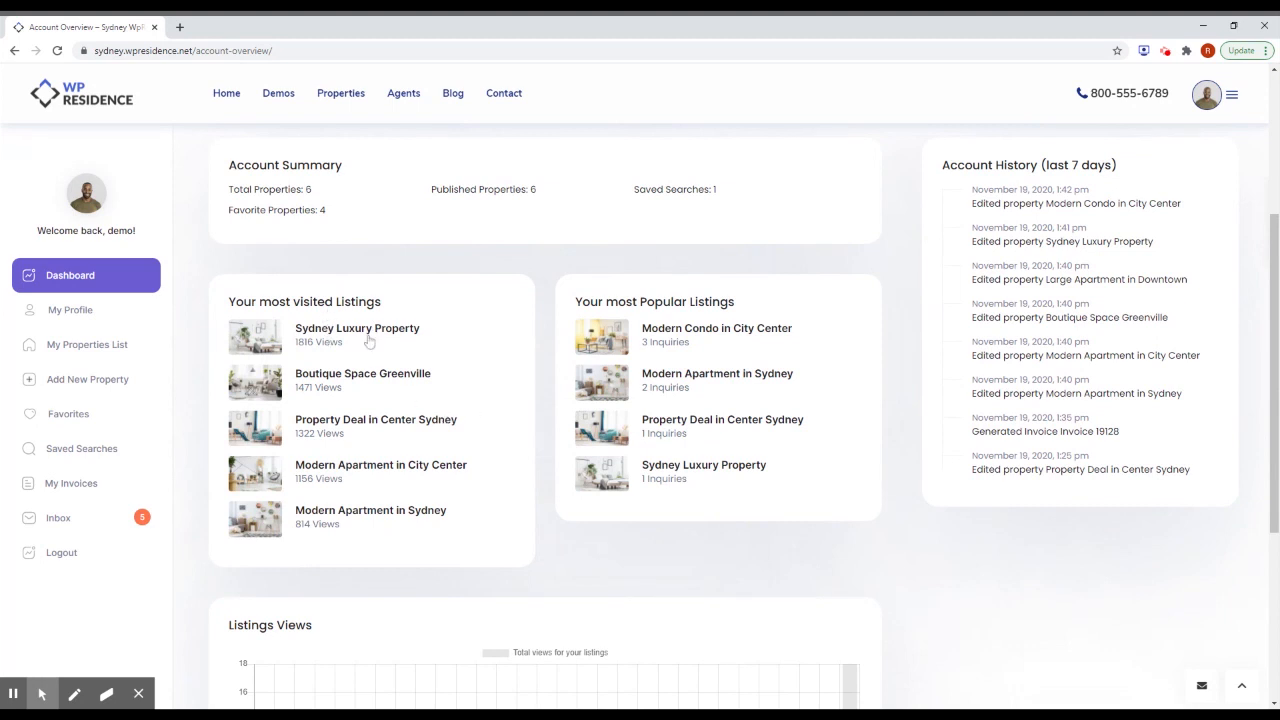
pyautogui.moveTo(431, 397)
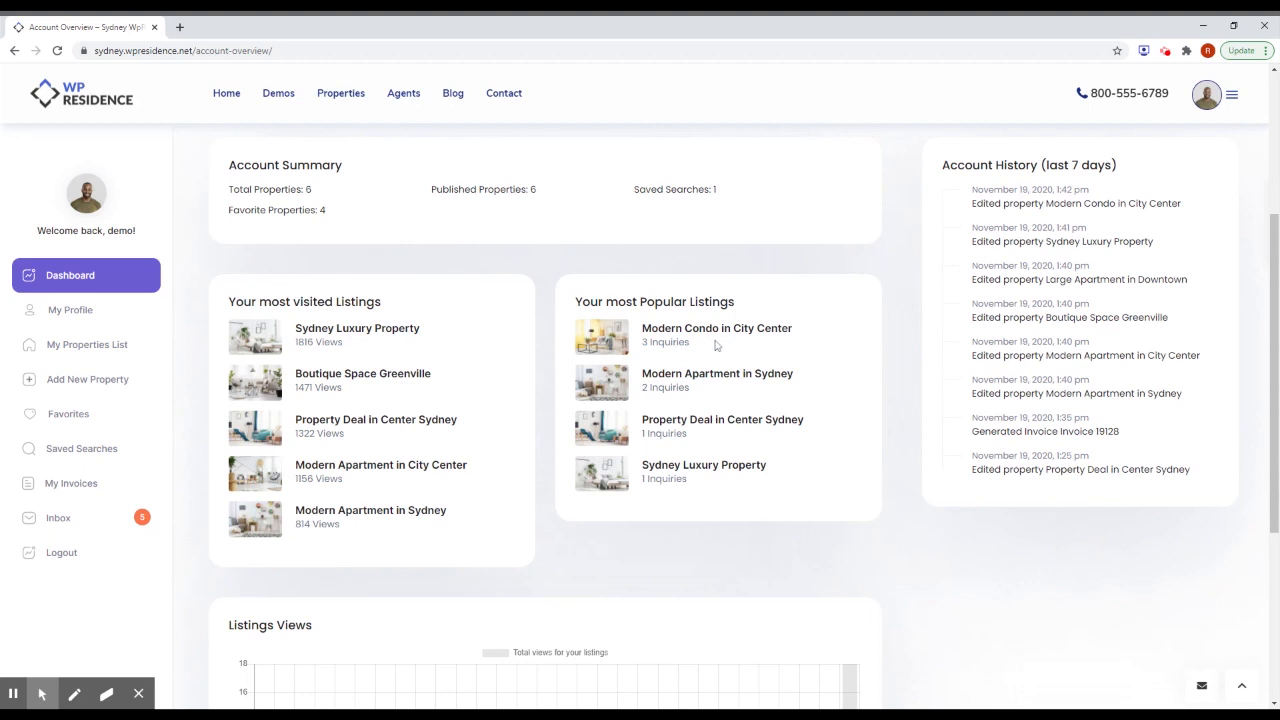
pyautogui.moveTo(704, 341)
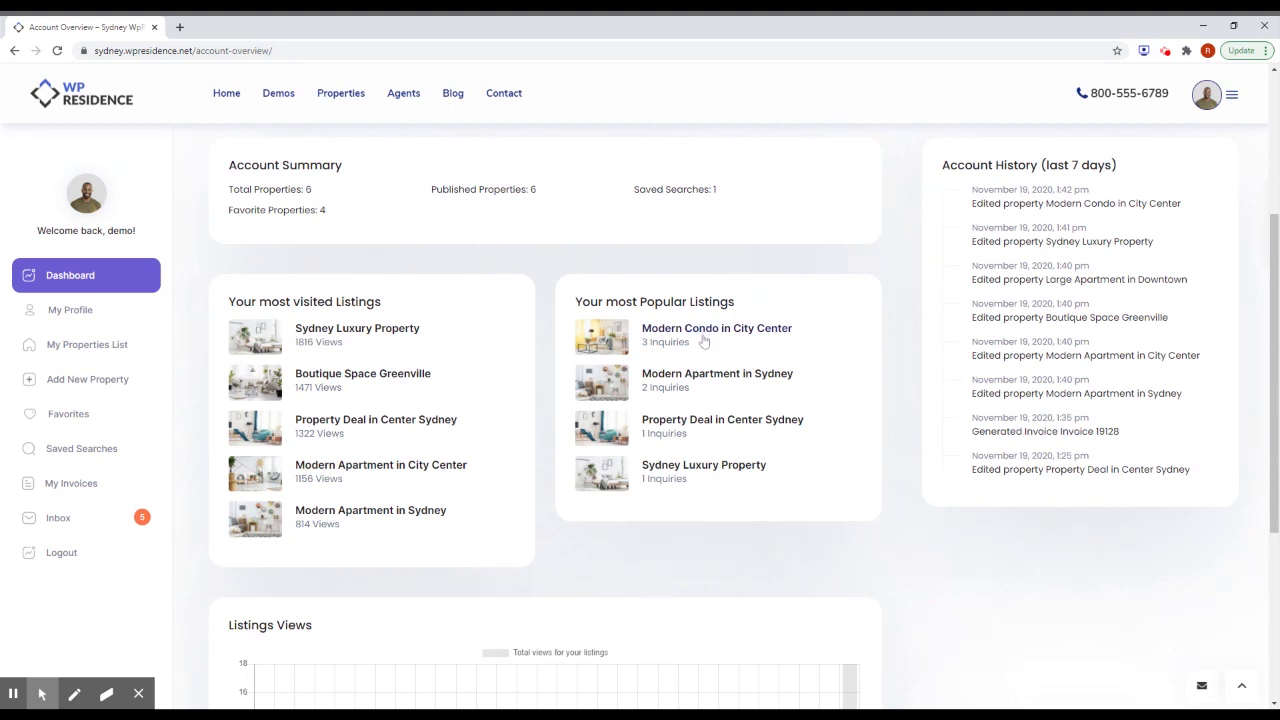
pyautogui.moveTo(720, 353)
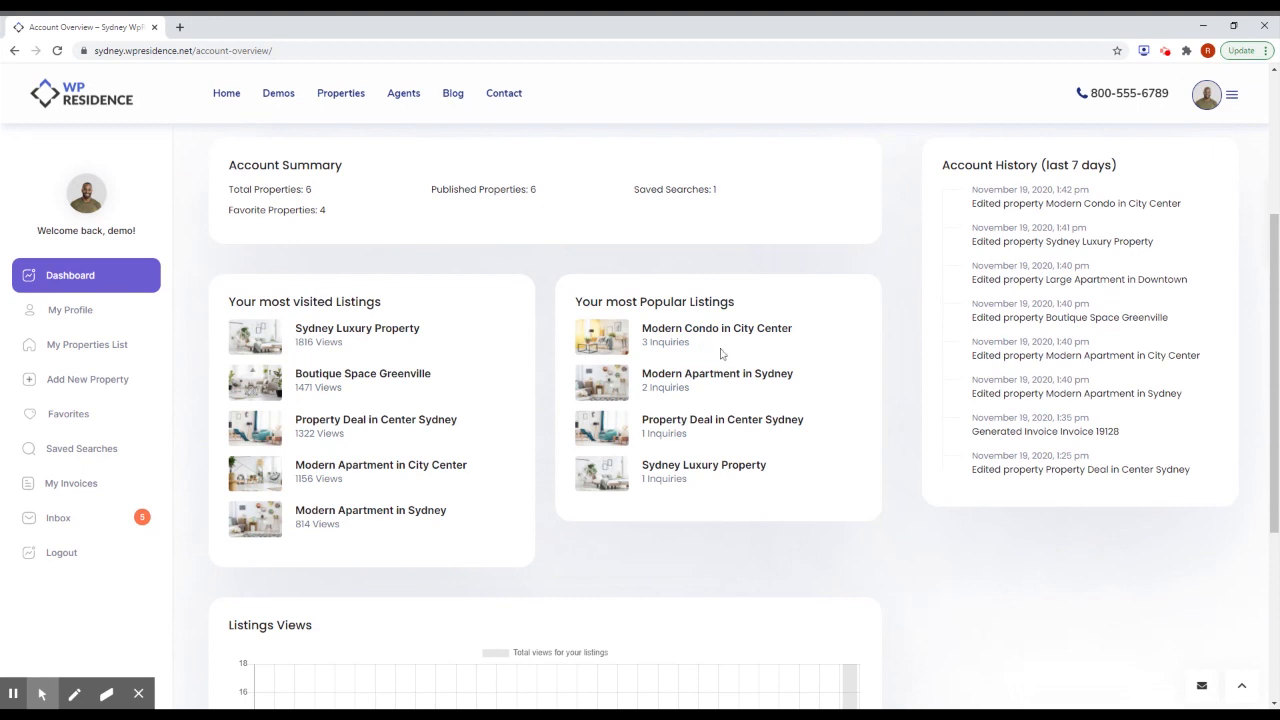
pyautogui.moveTo(714, 337)
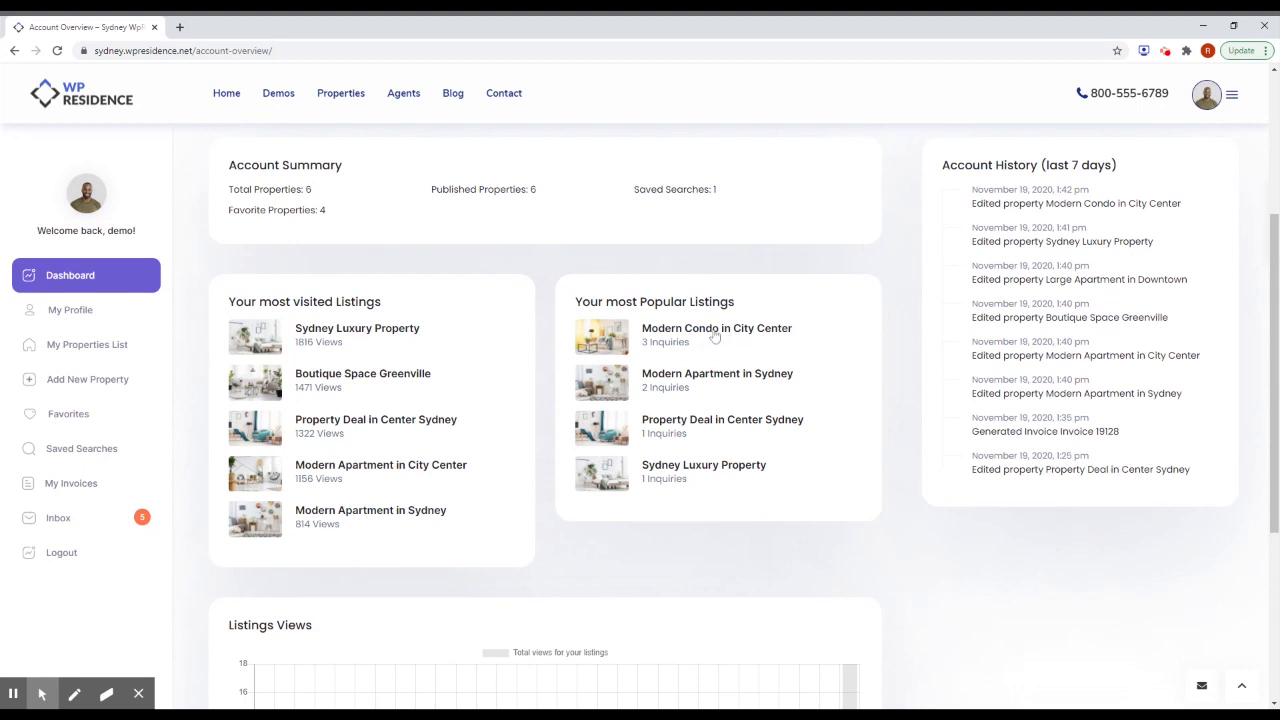
pyautogui.moveTo(716, 345)
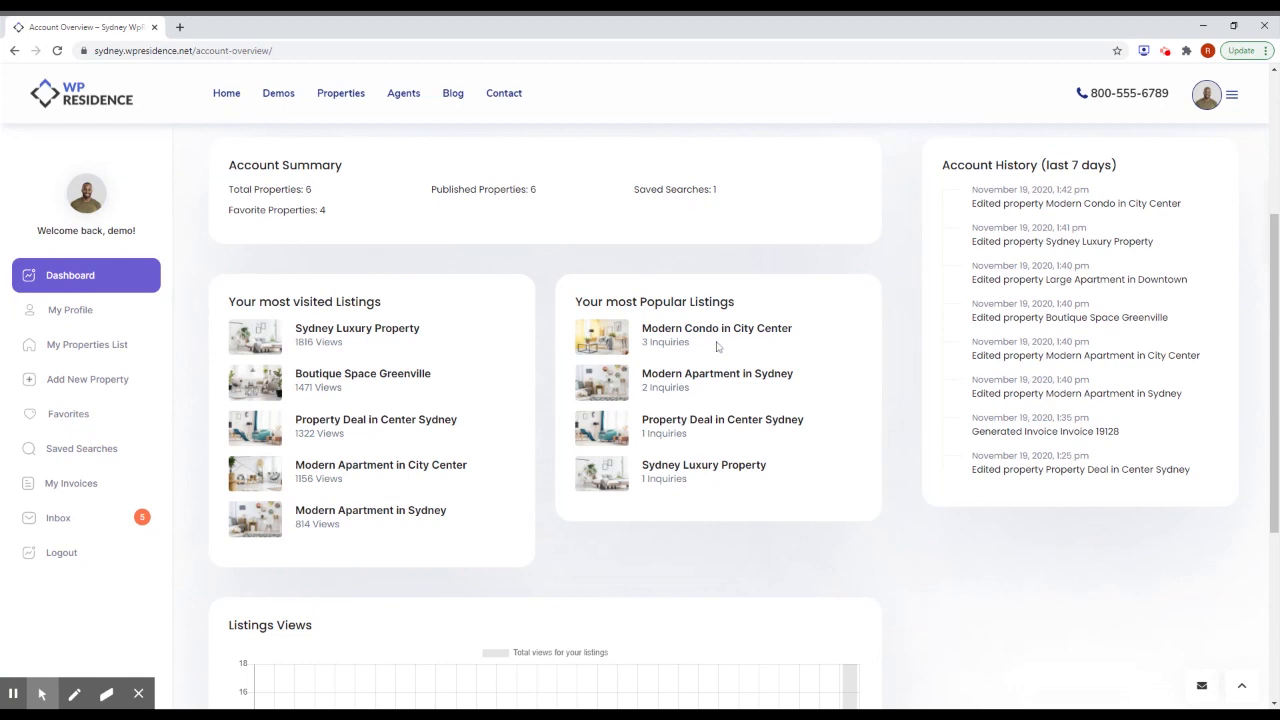
pyautogui.moveTo(717, 347)
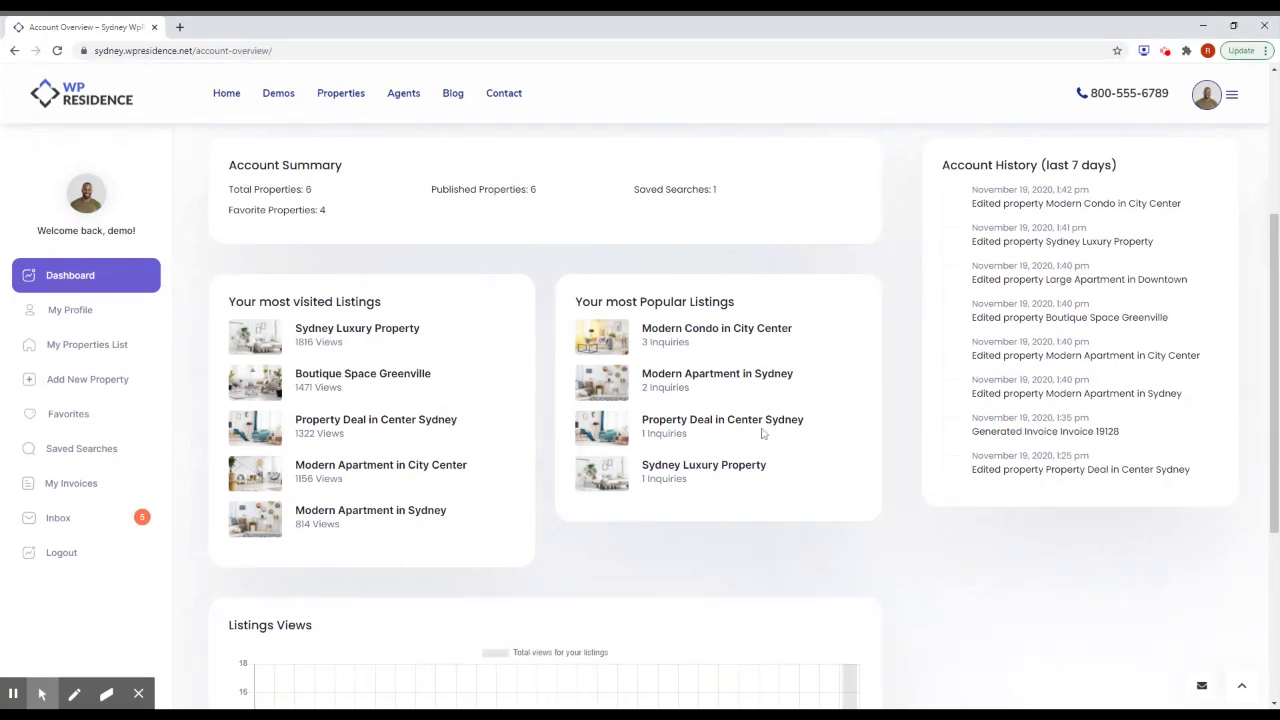
pyautogui.scroll(-3)
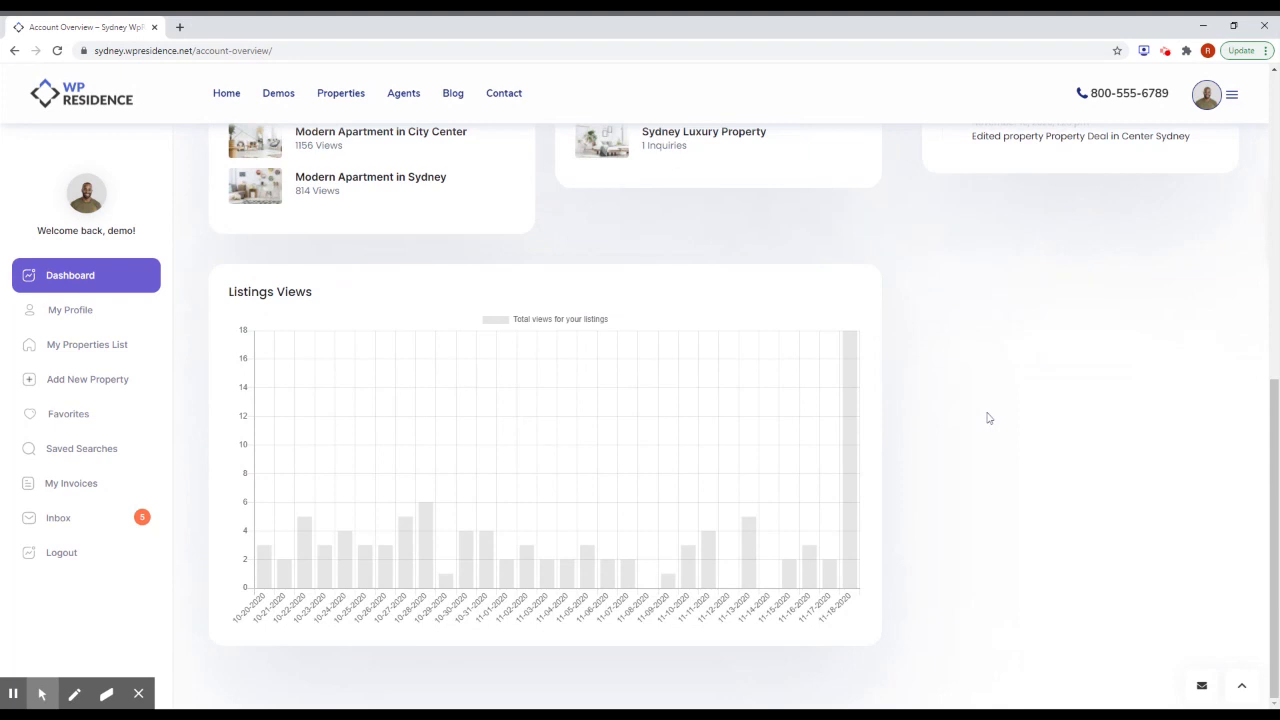
pyautogui.moveTo(985, 422)
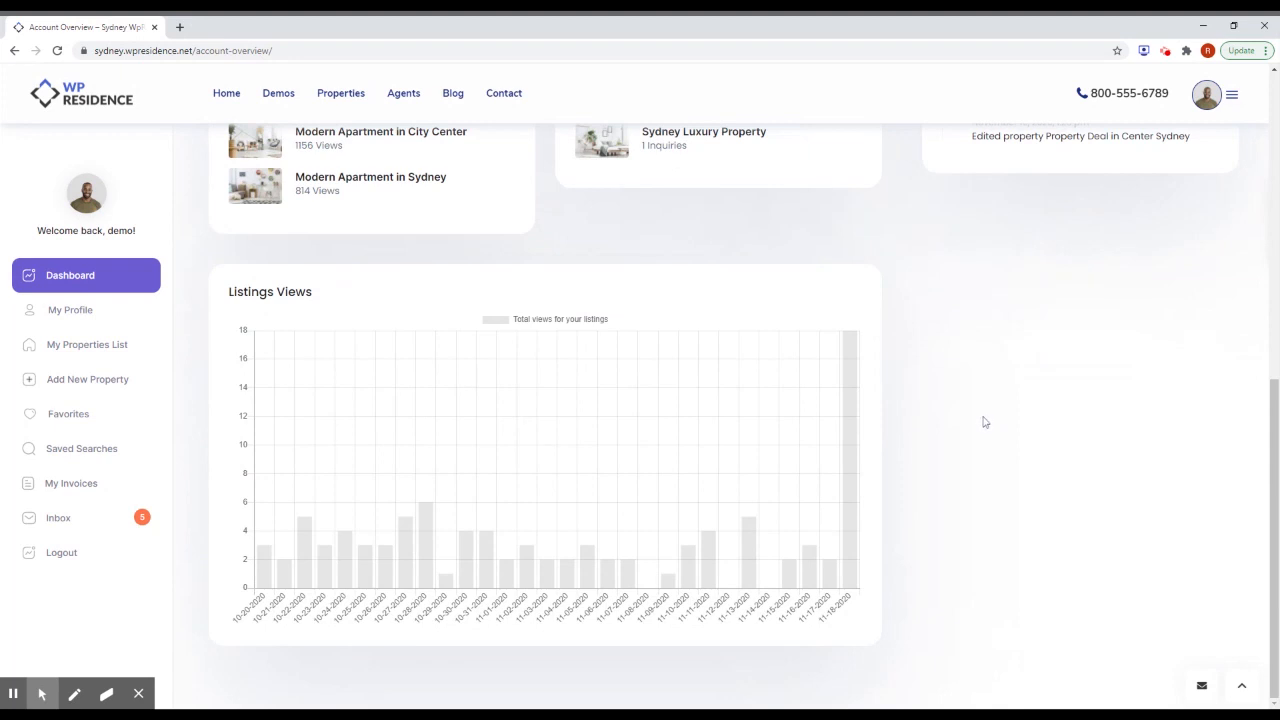
pyautogui.moveTo(983, 418)
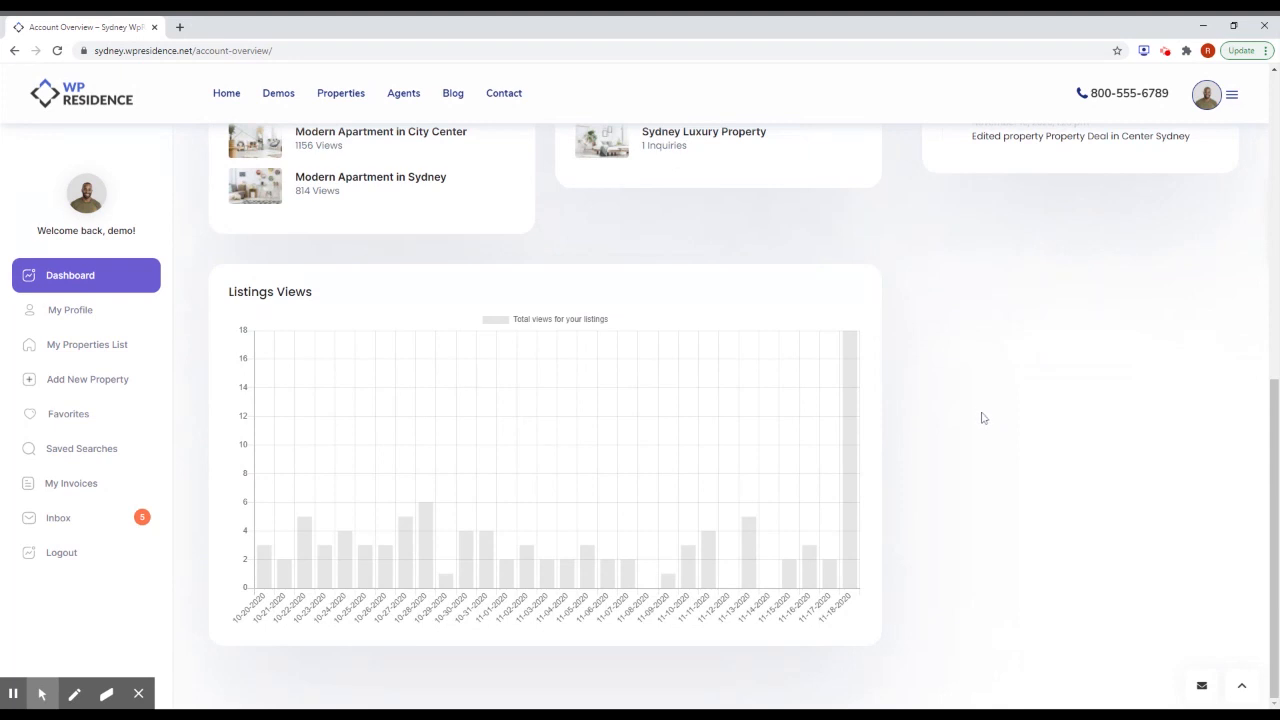
pyautogui.moveTo(665, 555)
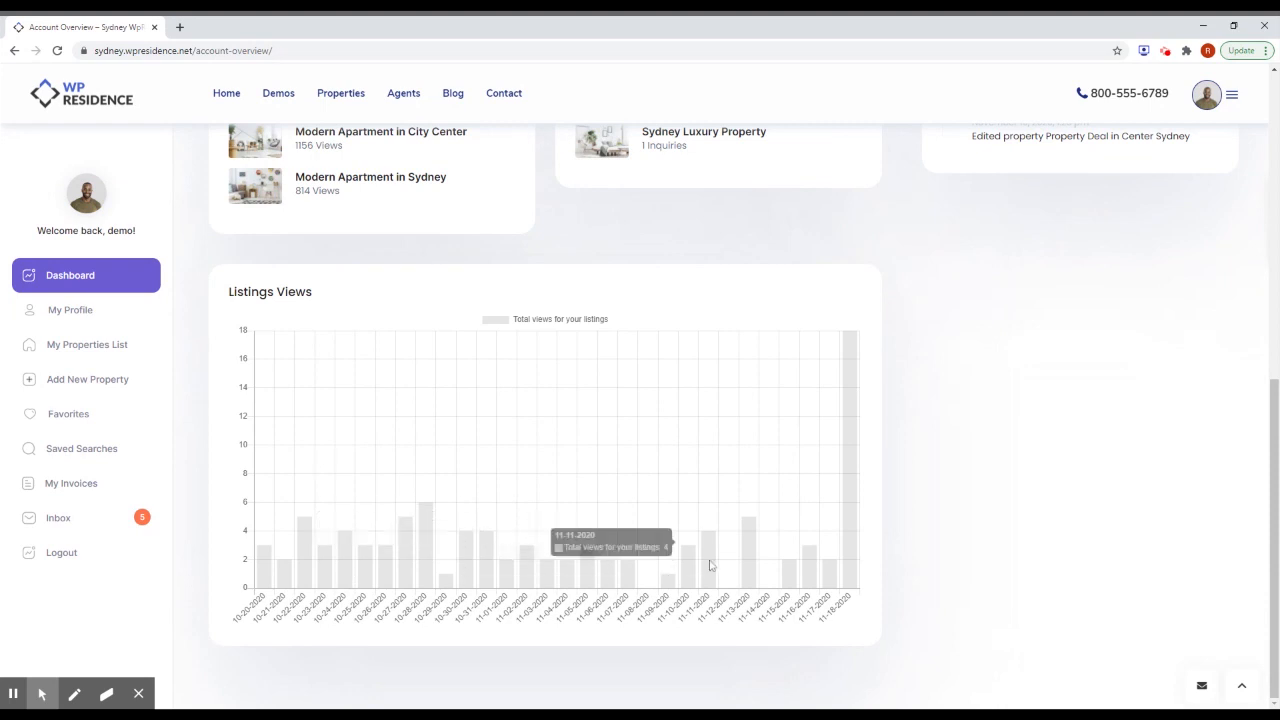
# Step: Open My Properties List and scroll down to the properties table
pyautogui.click(87, 344)
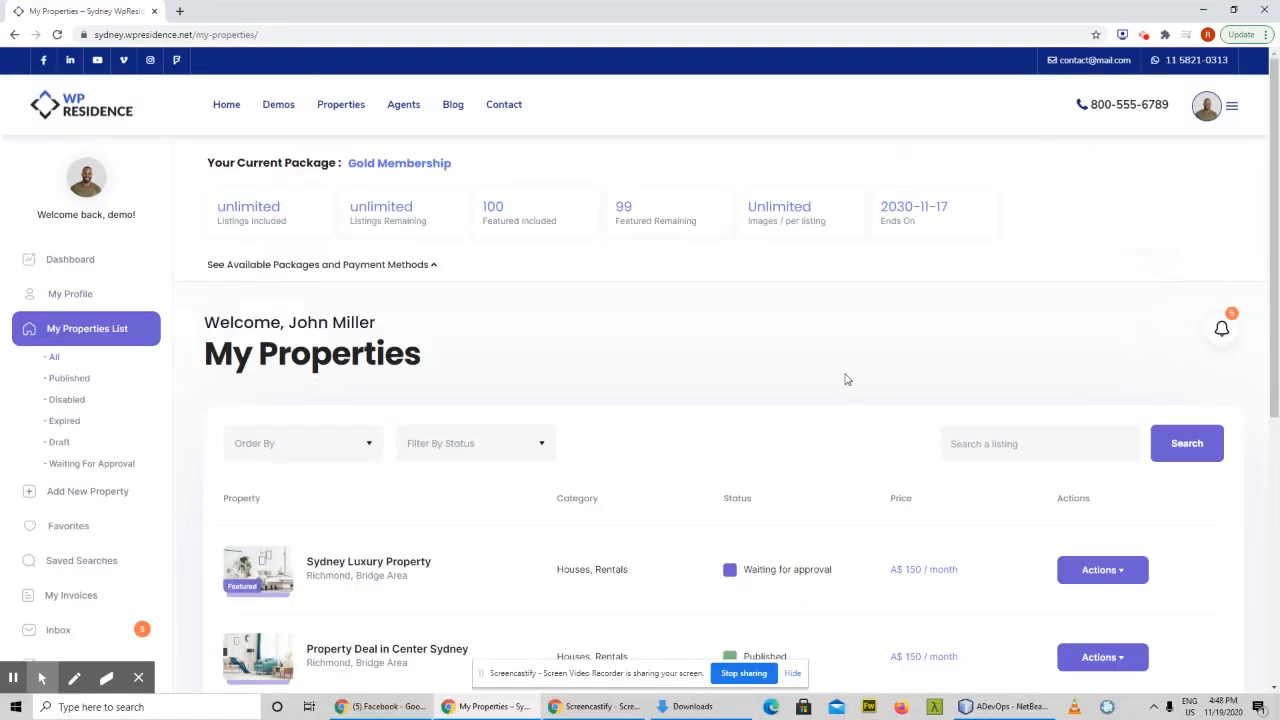
pyautogui.moveTo(836, 374)
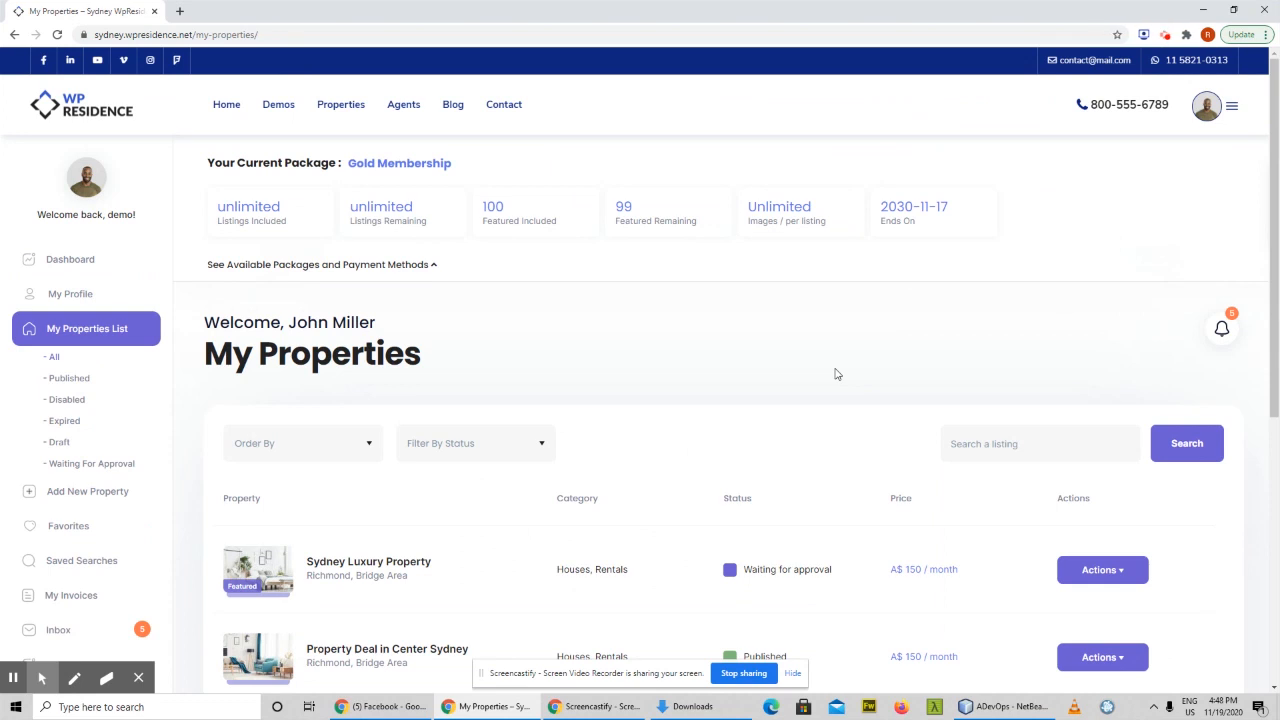
pyautogui.moveTo(784, 345)
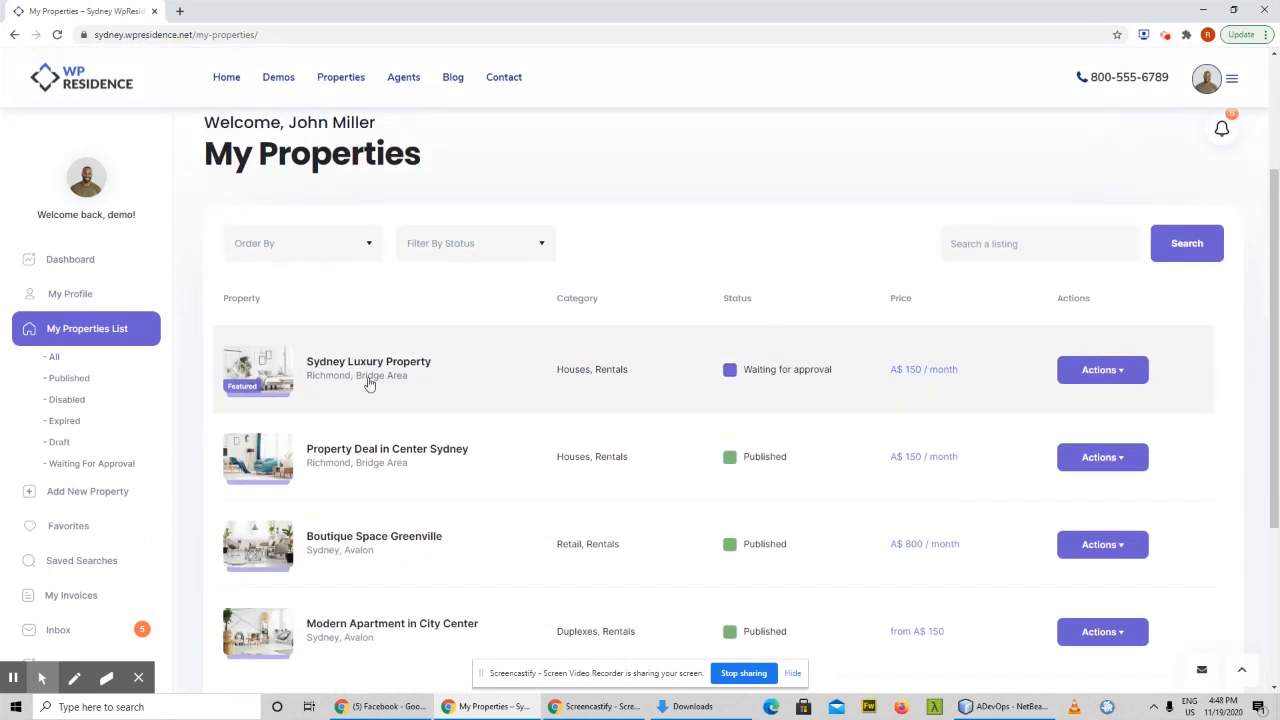
pyautogui.moveTo(825, 400)
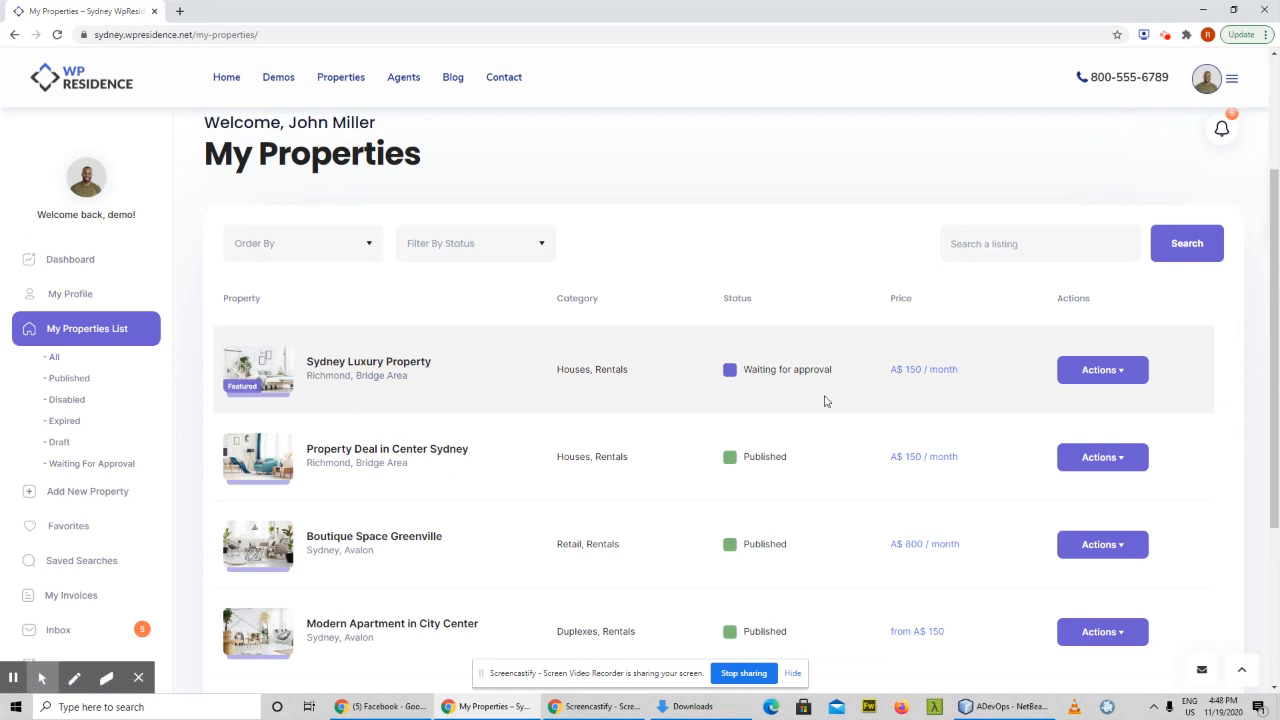
pyautogui.scroll(-3)
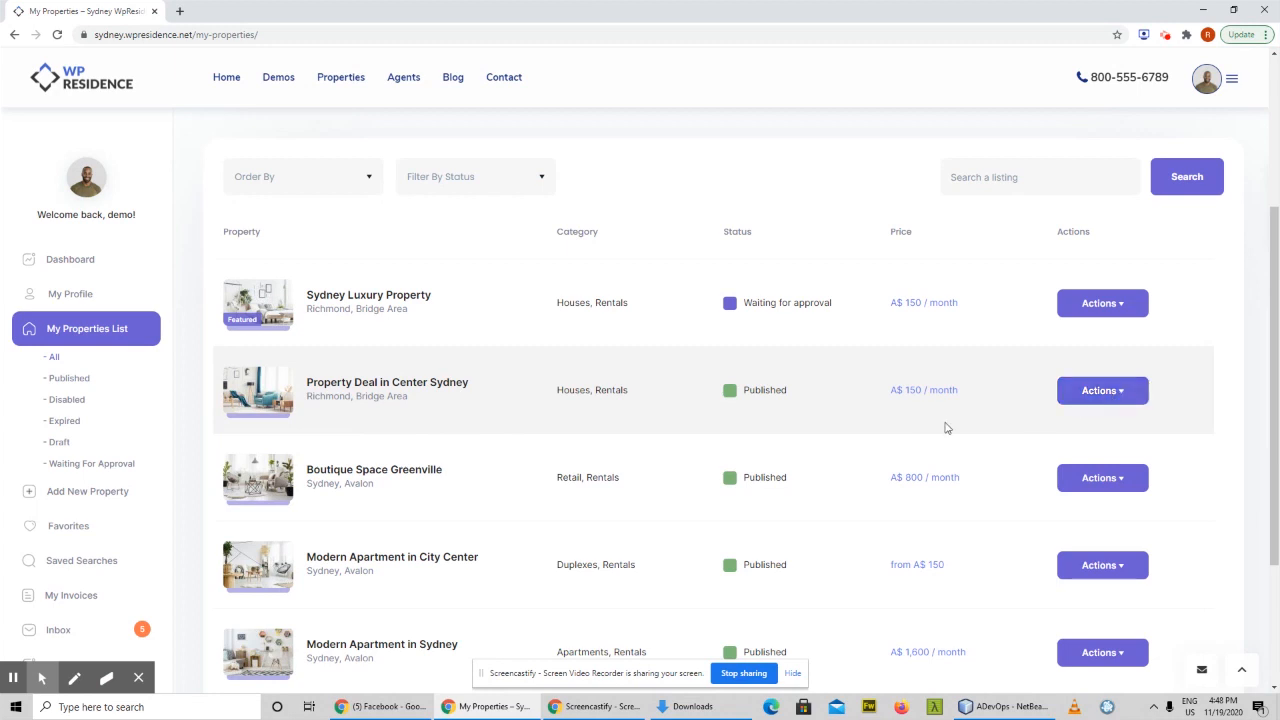
# Step: View the Actions options for Property Deal in Center Sydney, then sort by Price - High to Low
pyautogui.click(1102, 390)
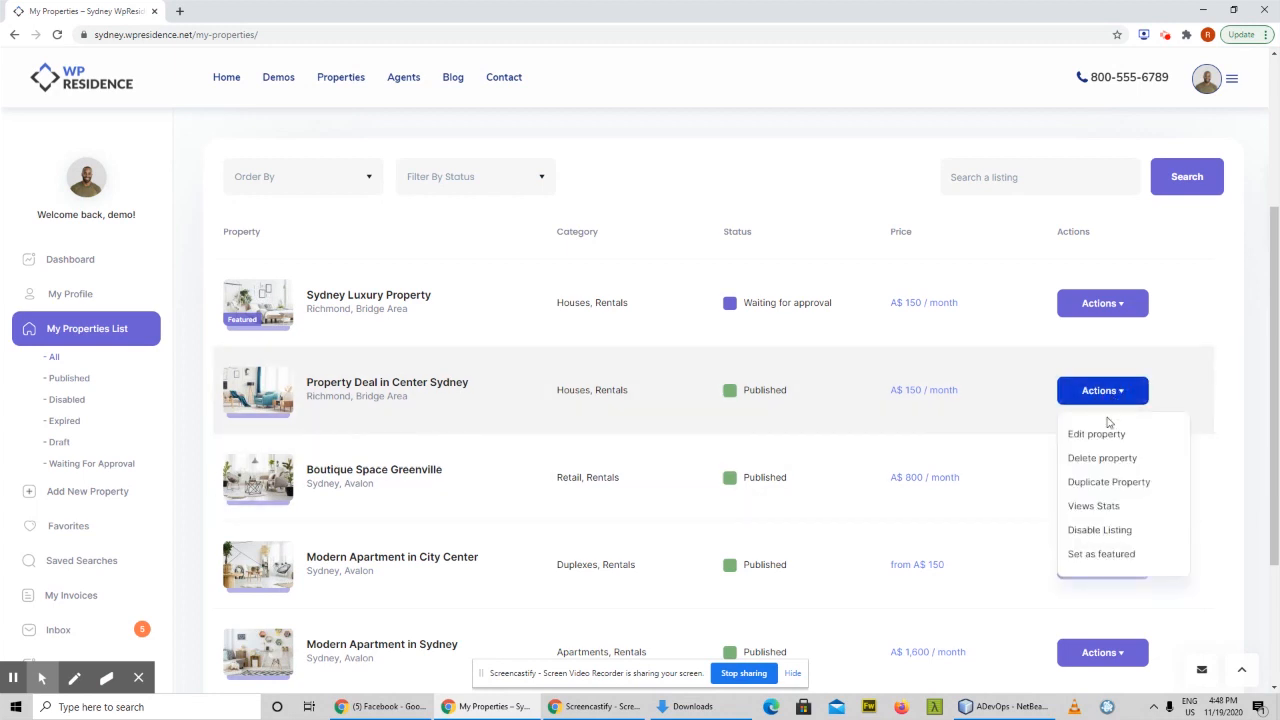
pyautogui.moveTo(1110, 475)
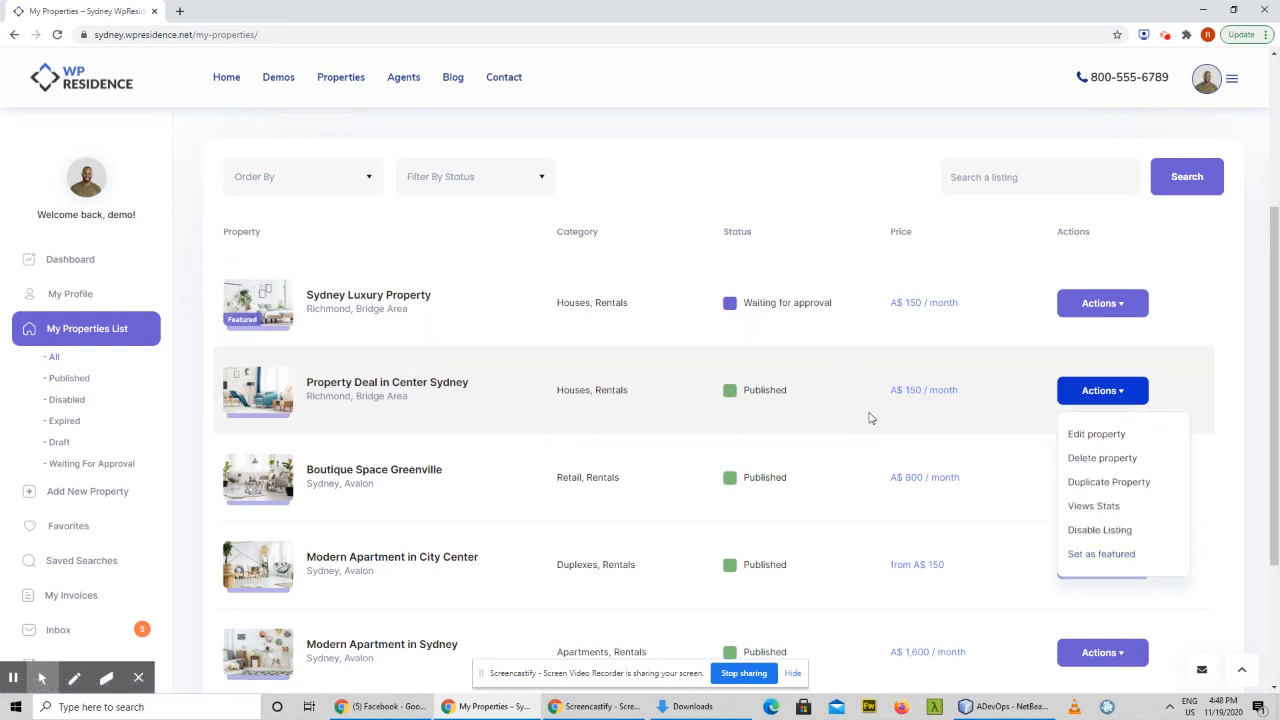
pyautogui.click(302, 176)
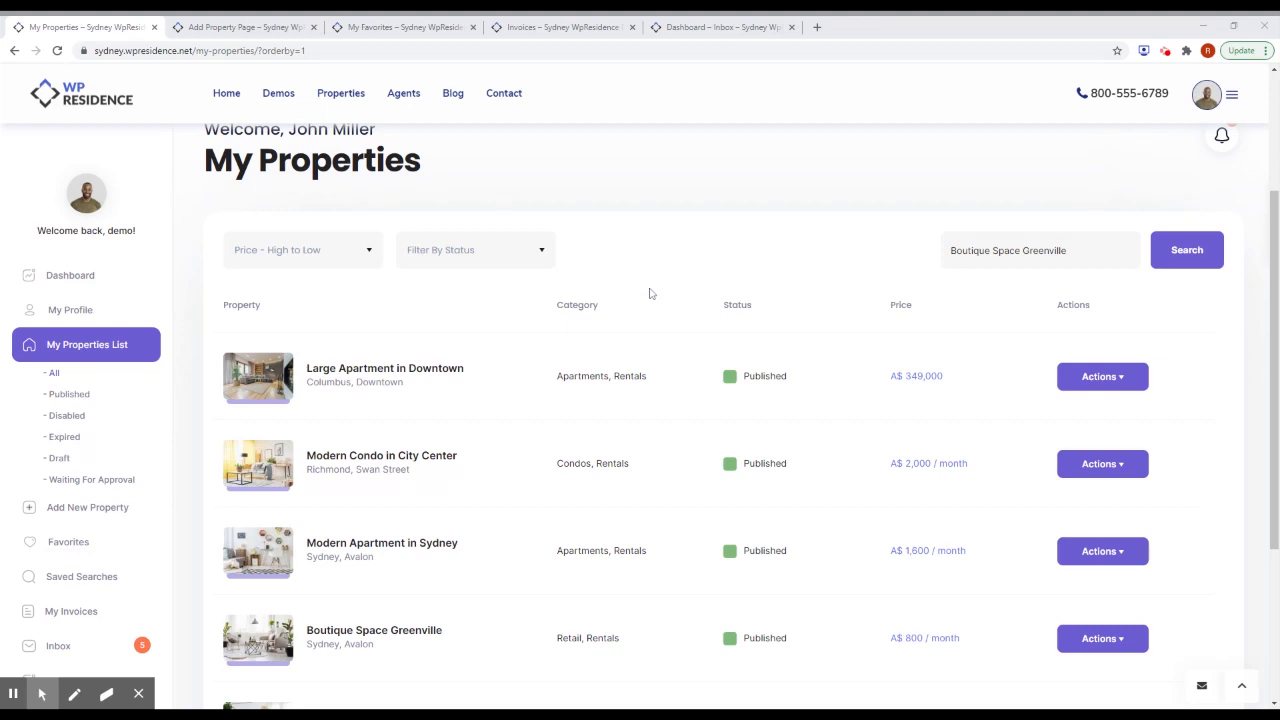
pyautogui.scroll(-3)
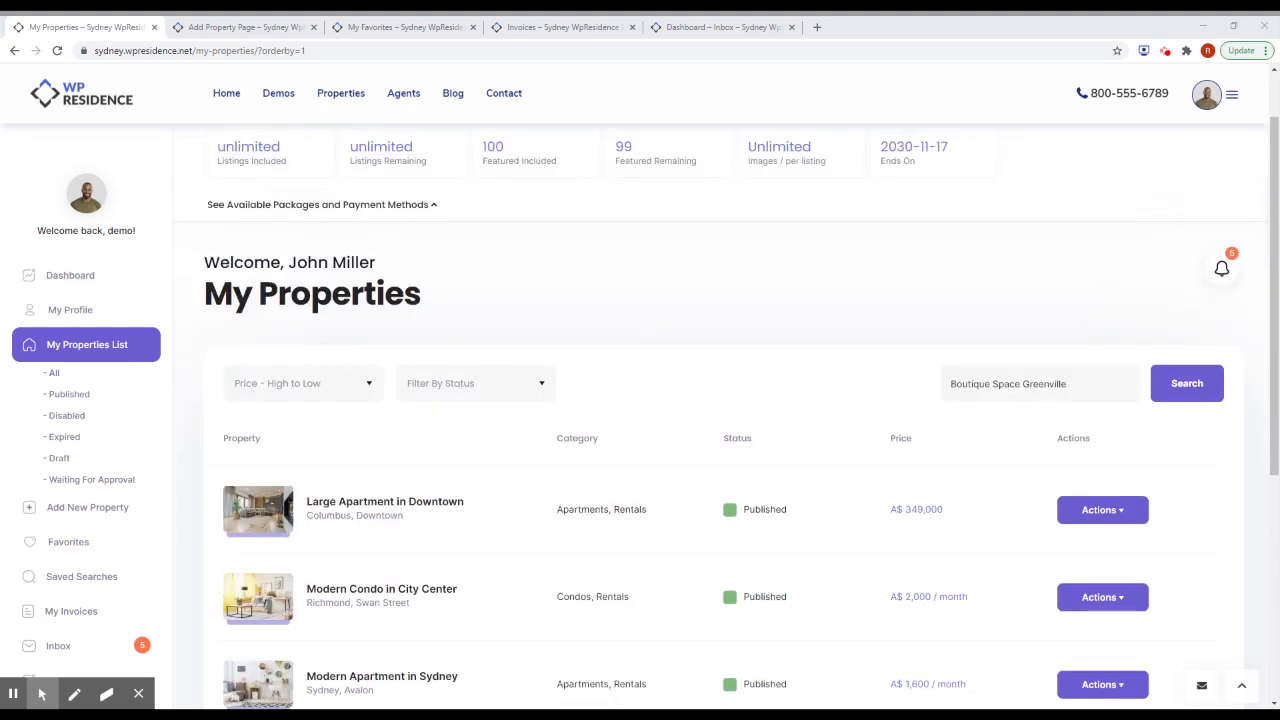
pyautogui.scroll(-3)
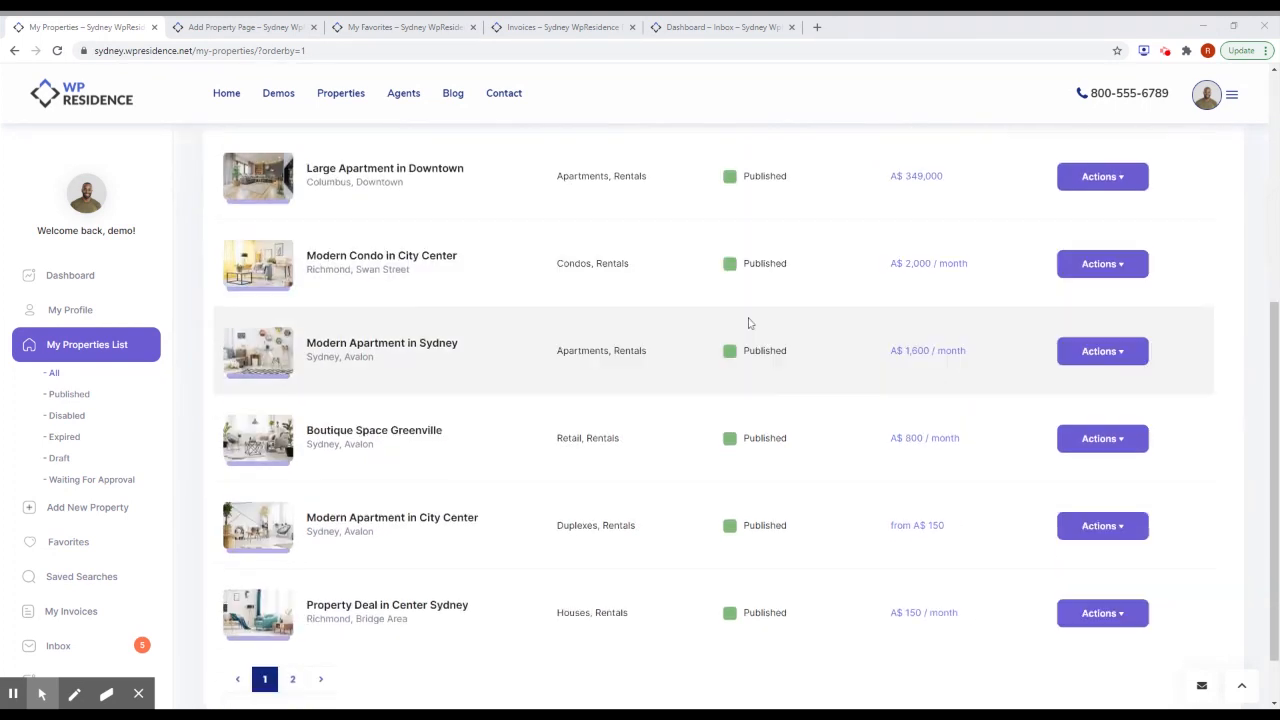
pyautogui.scroll(-3)
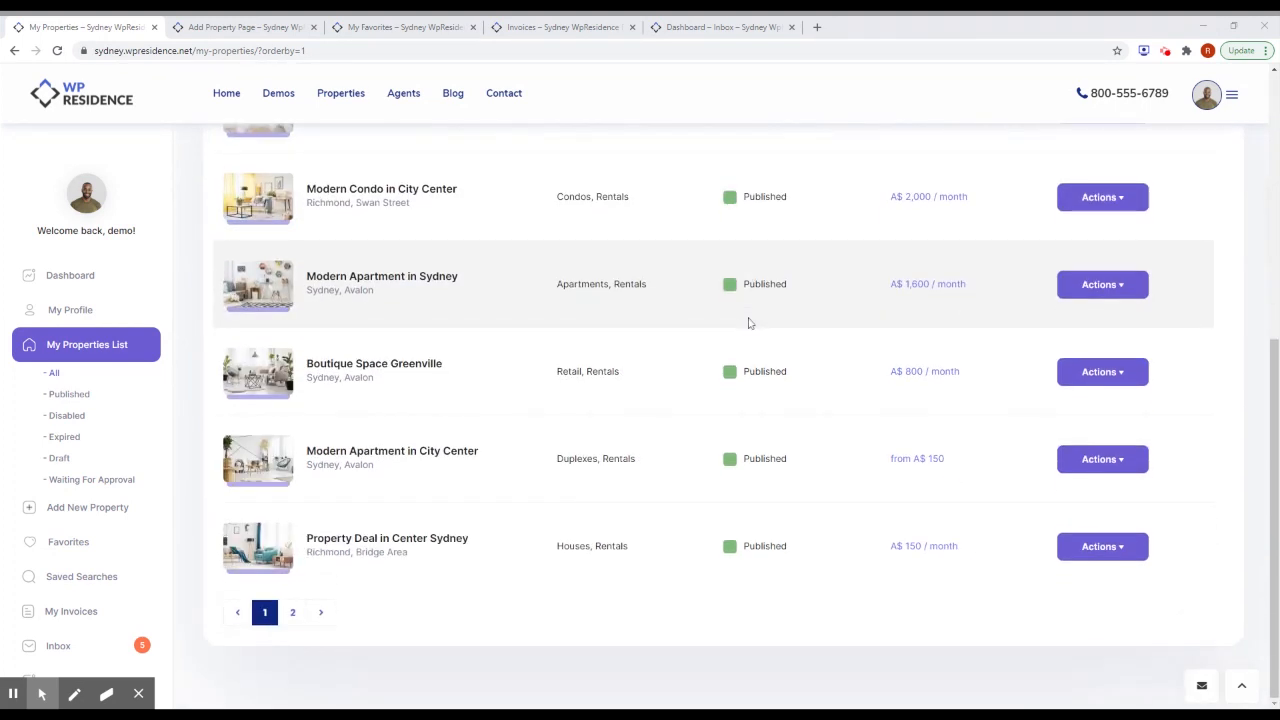
pyautogui.scroll(3)
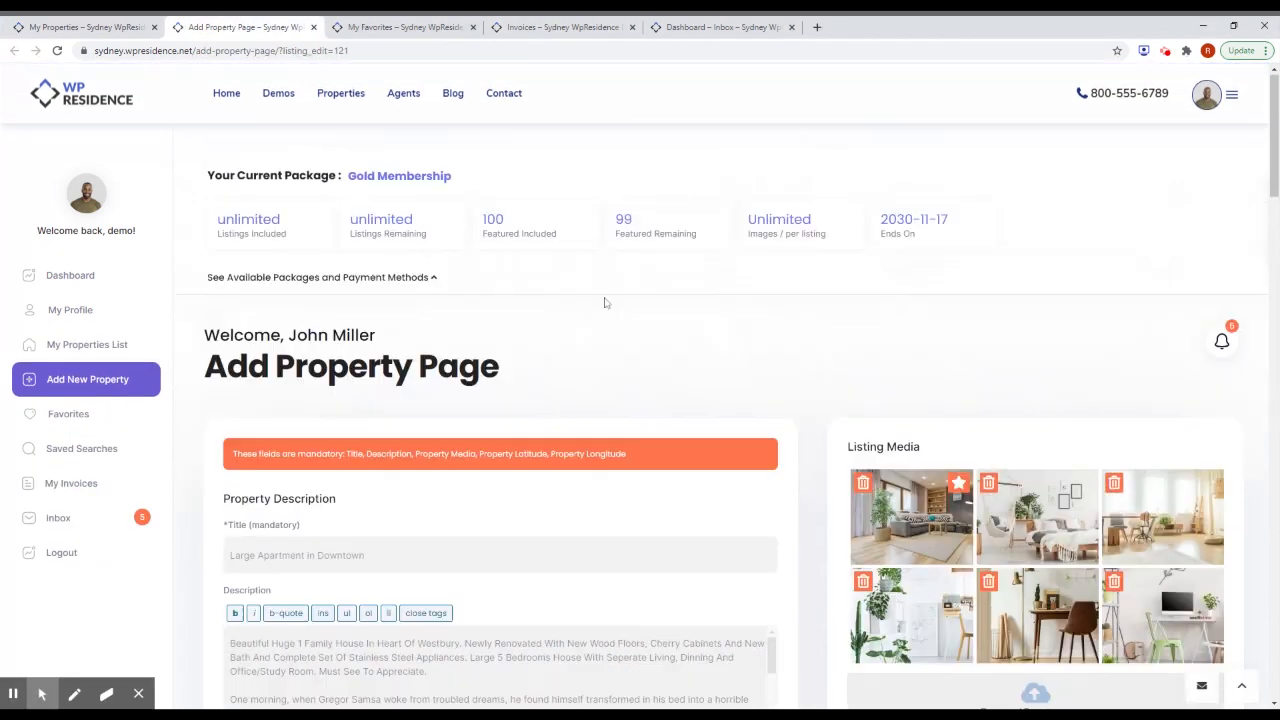
# Step: Scroll through the Large Apartment in Downtown edit form, then go to My Favorites
pyautogui.scroll(-3)
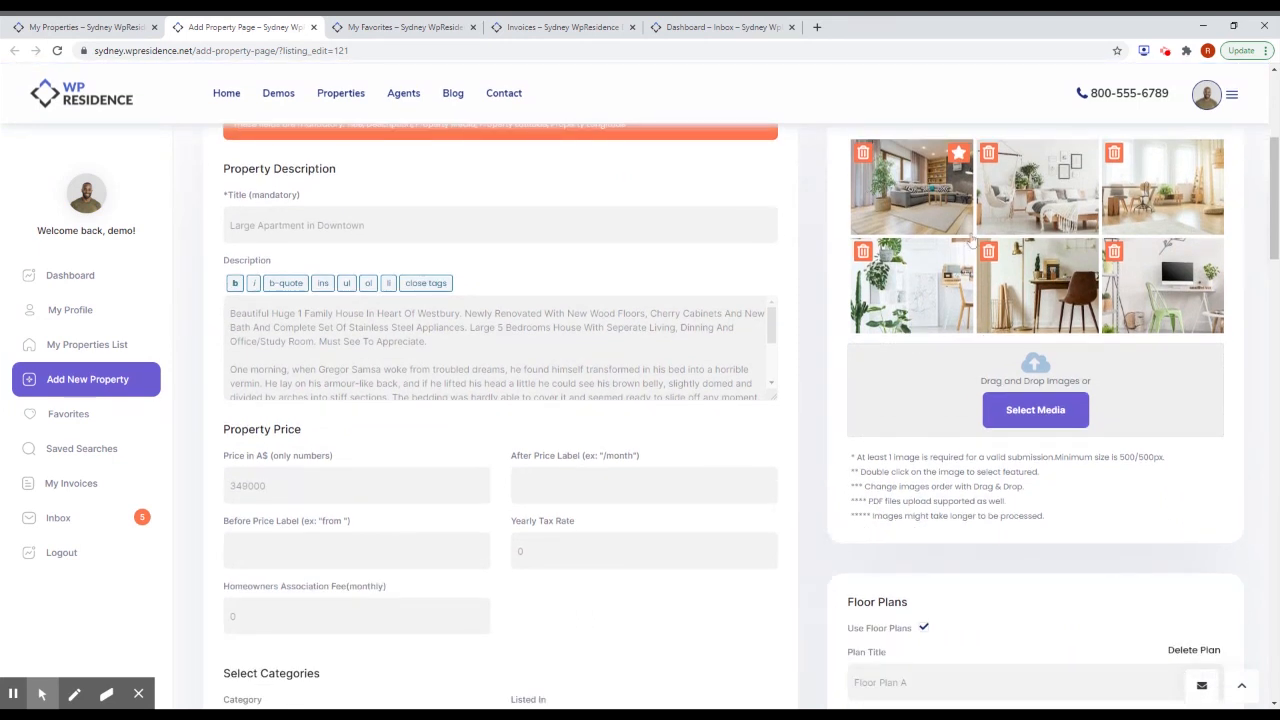
pyautogui.scroll(-3)
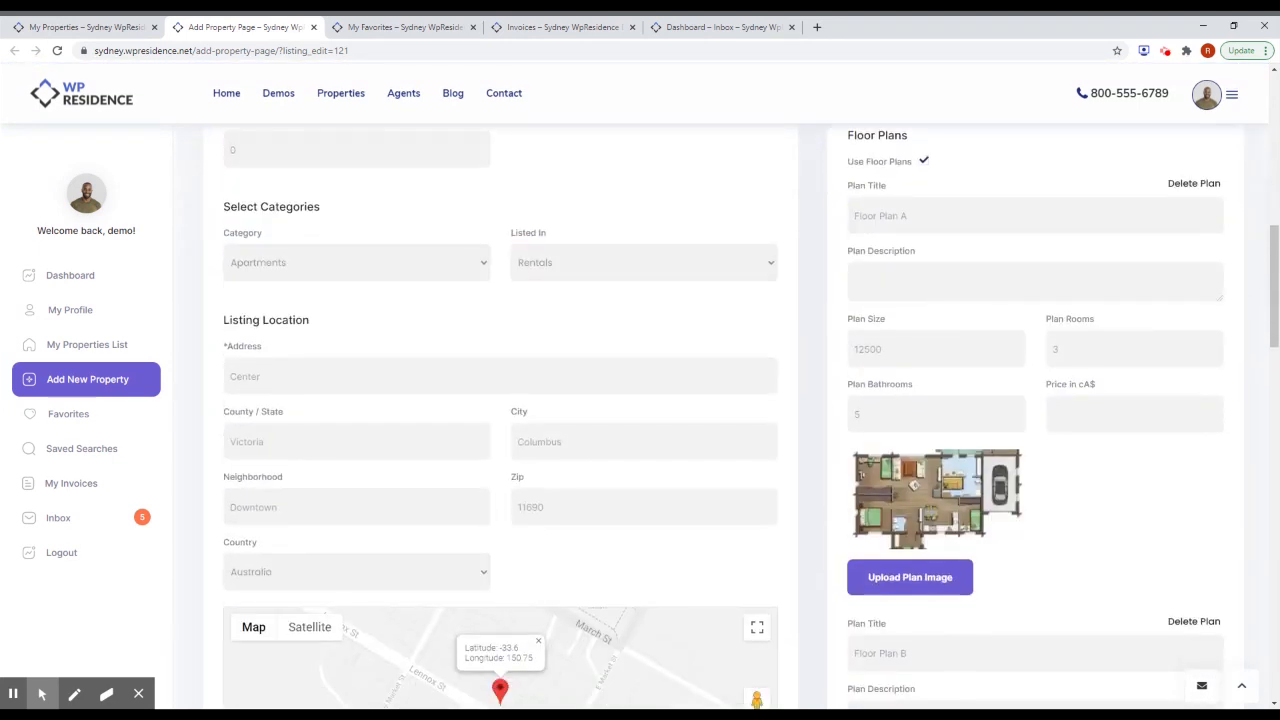
pyautogui.scroll(-3)
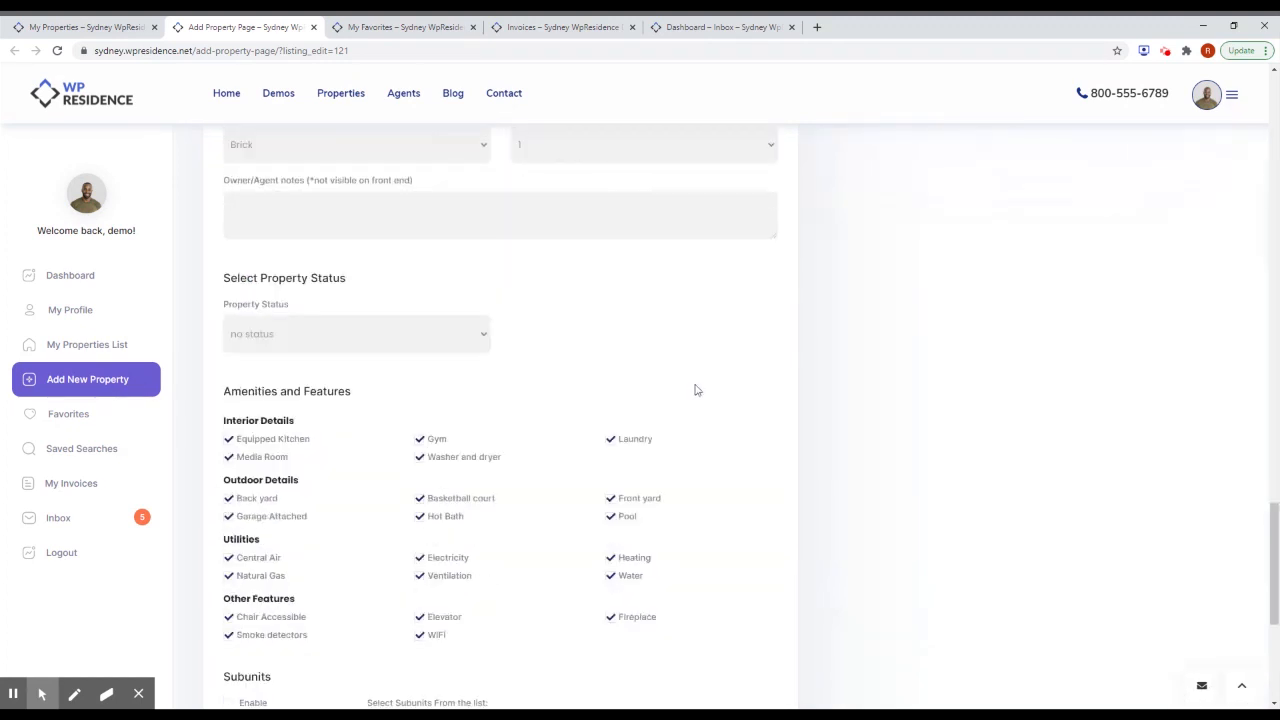
pyautogui.scroll(-3)
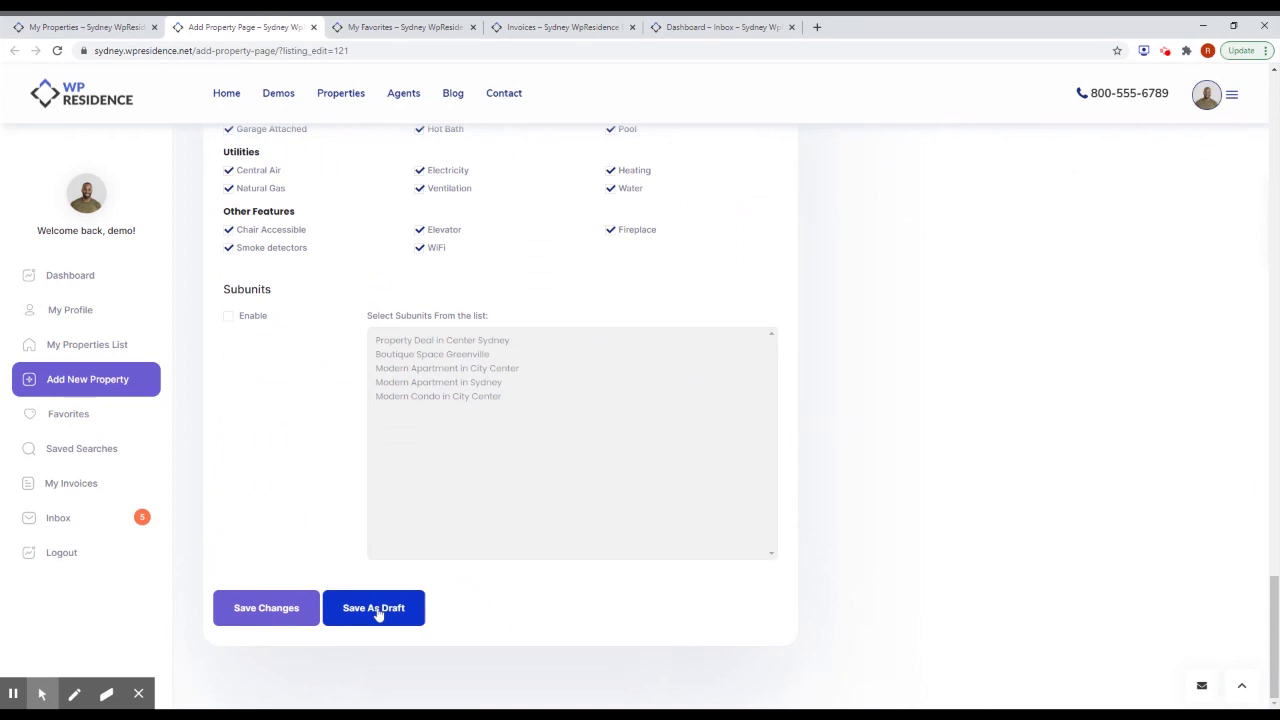
pyautogui.moveTo(660, 628)
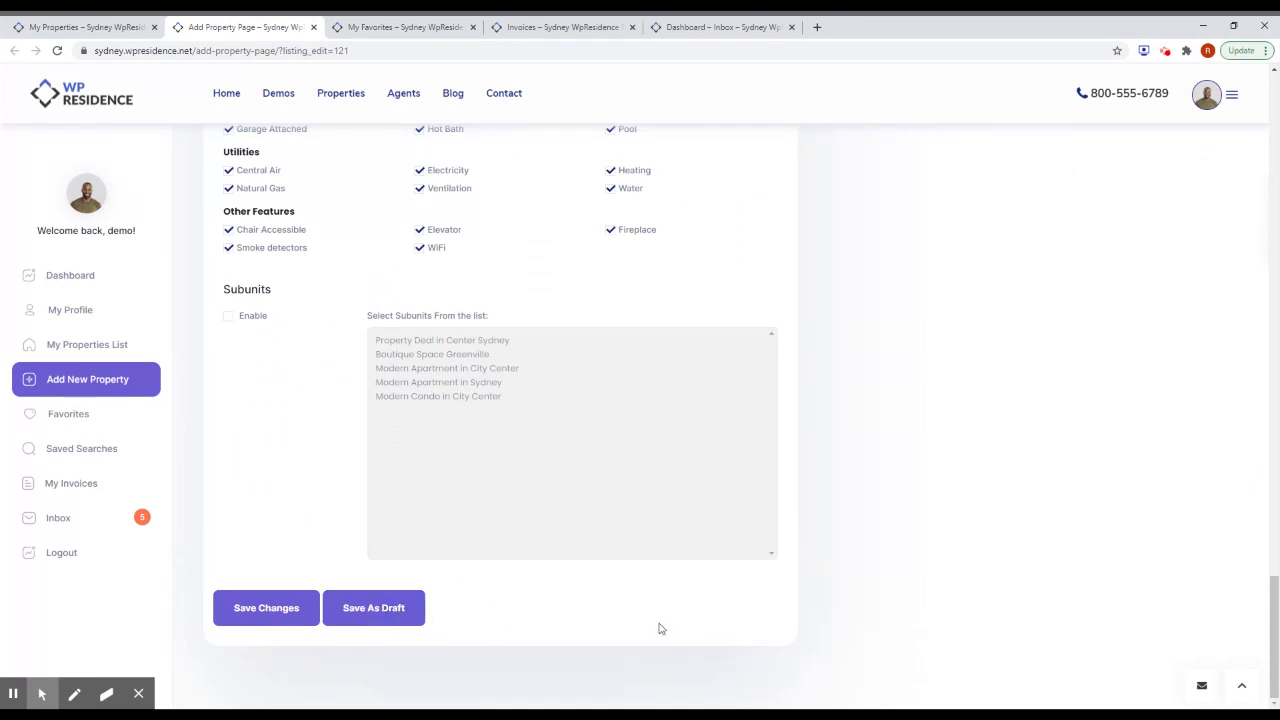
pyautogui.moveTo(660, 613)
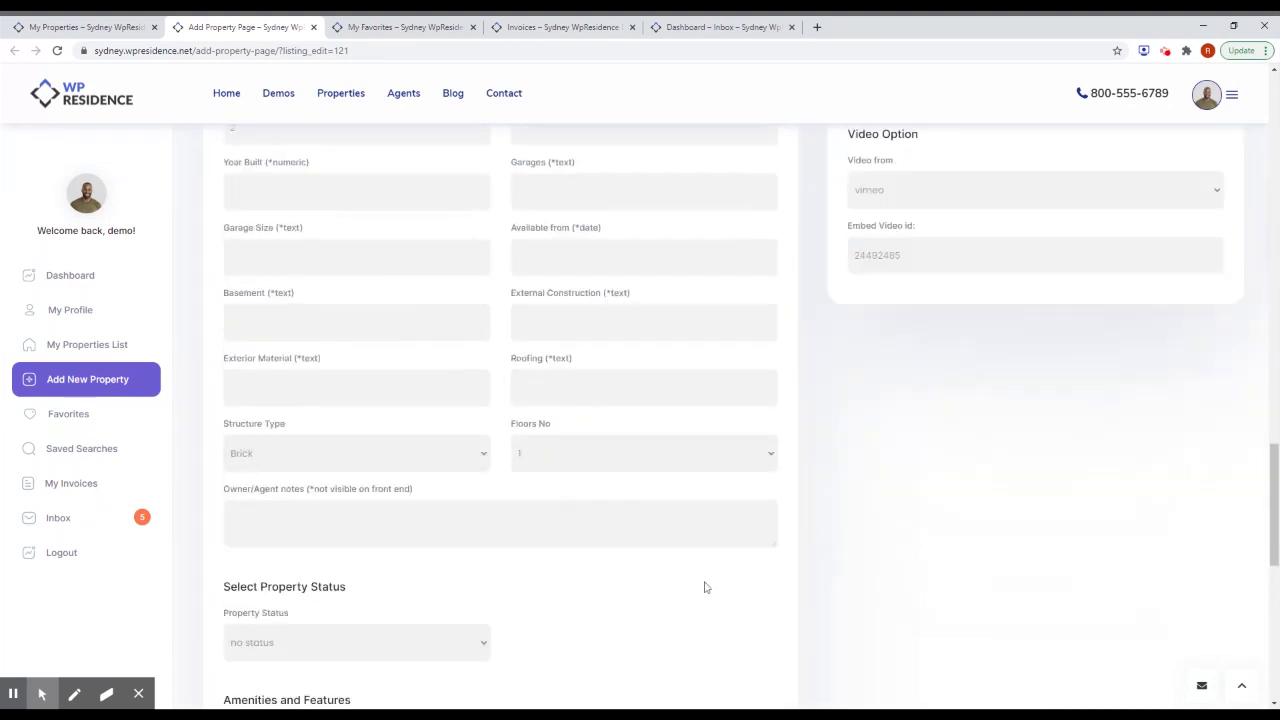
pyautogui.scroll(-3)
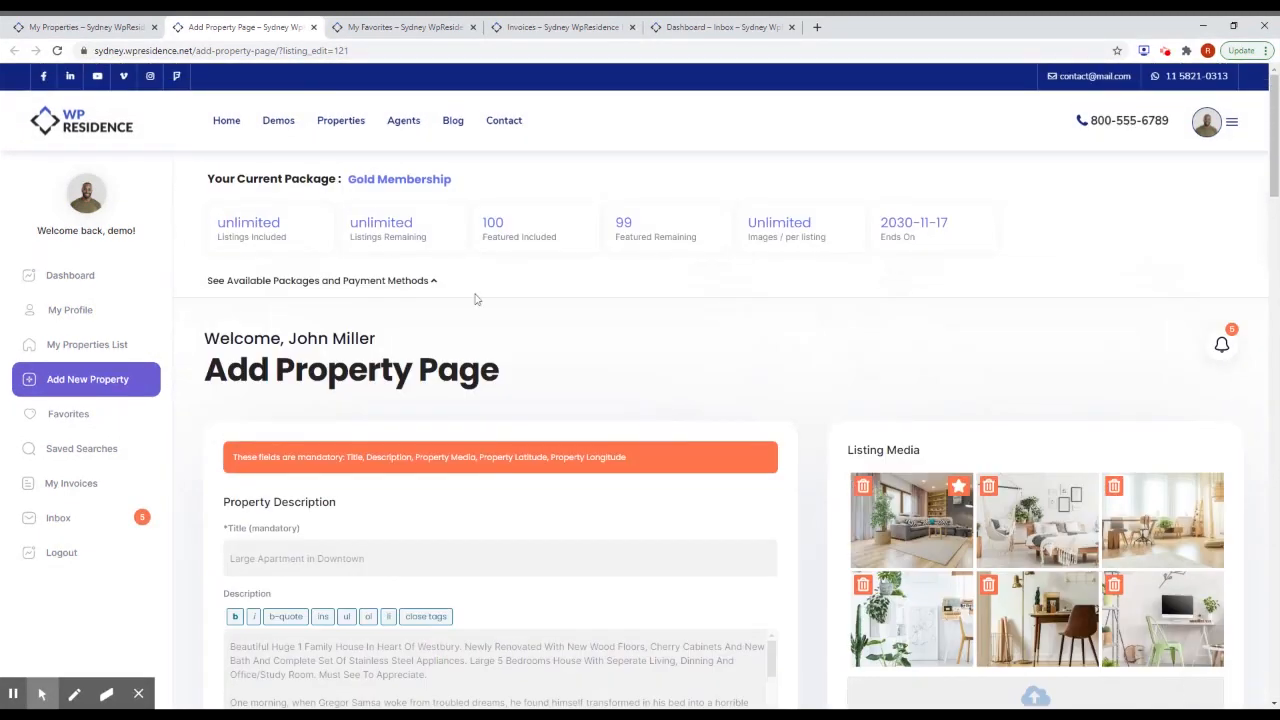
pyautogui.click(68, 413)
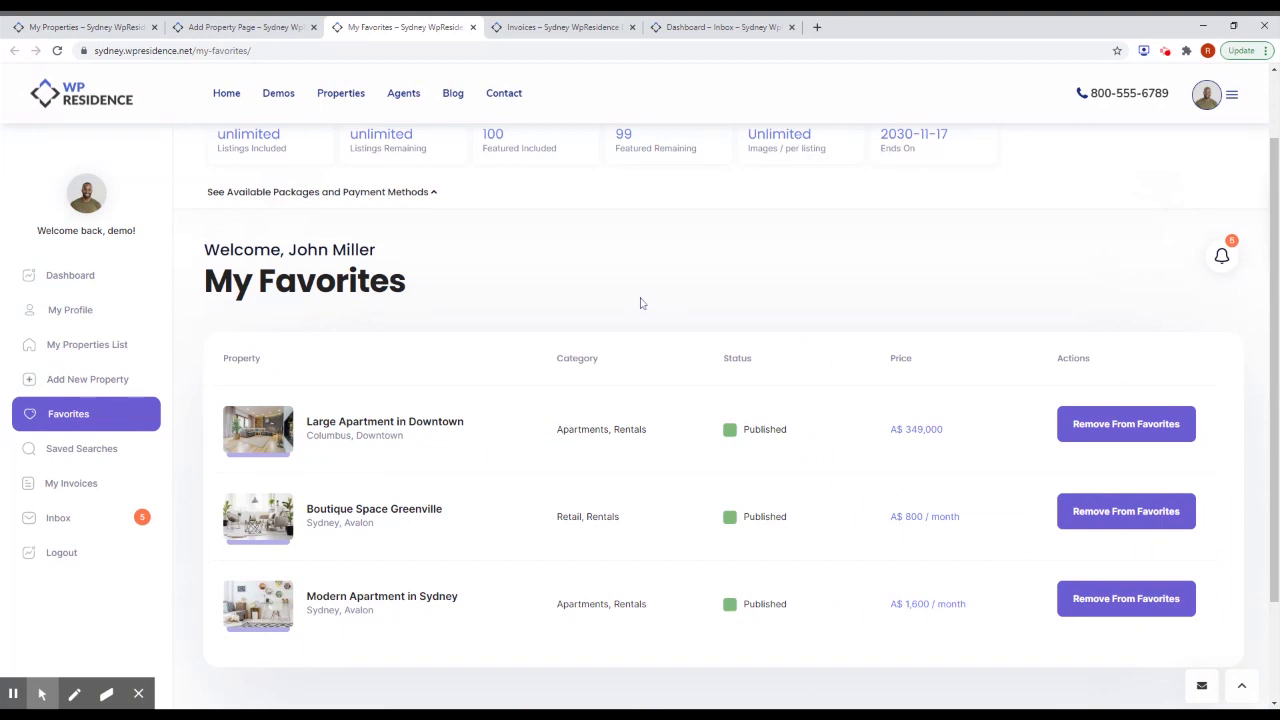
# Step: Scroll past the three saved favorites and switch to the Invoices page
pyautogui.scroll(-3)
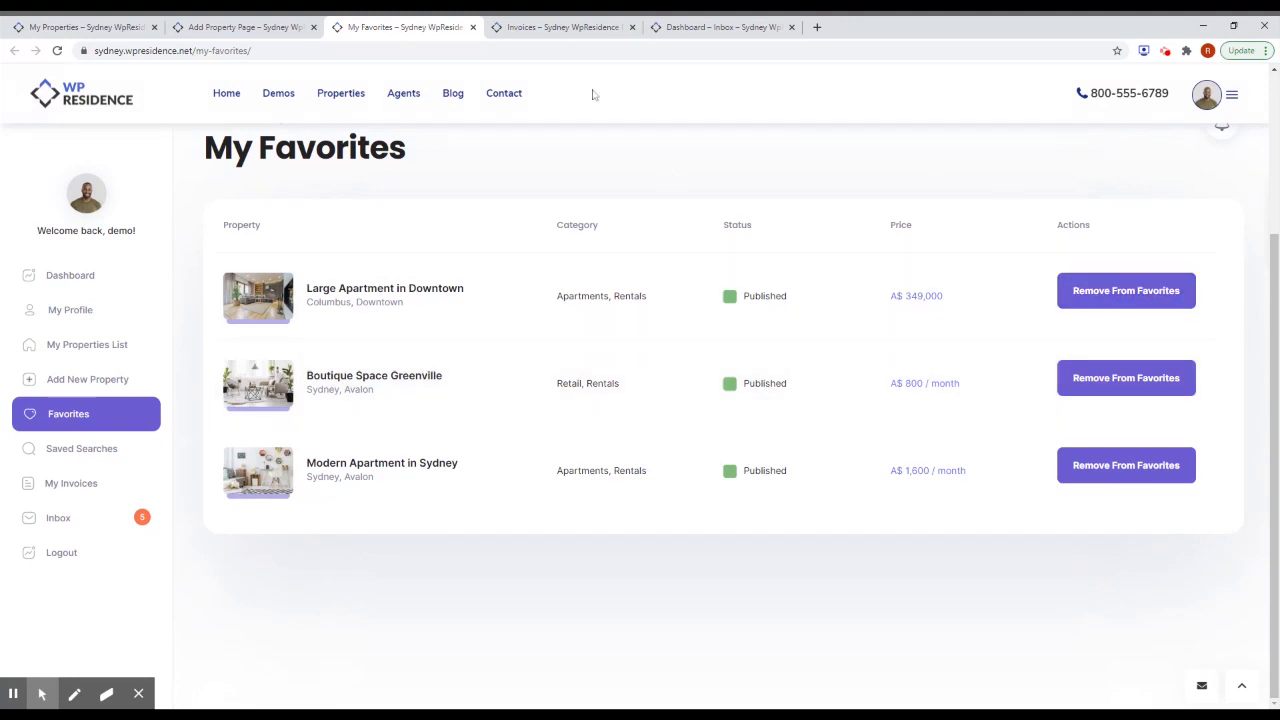
pyautogui.click(560, 27)
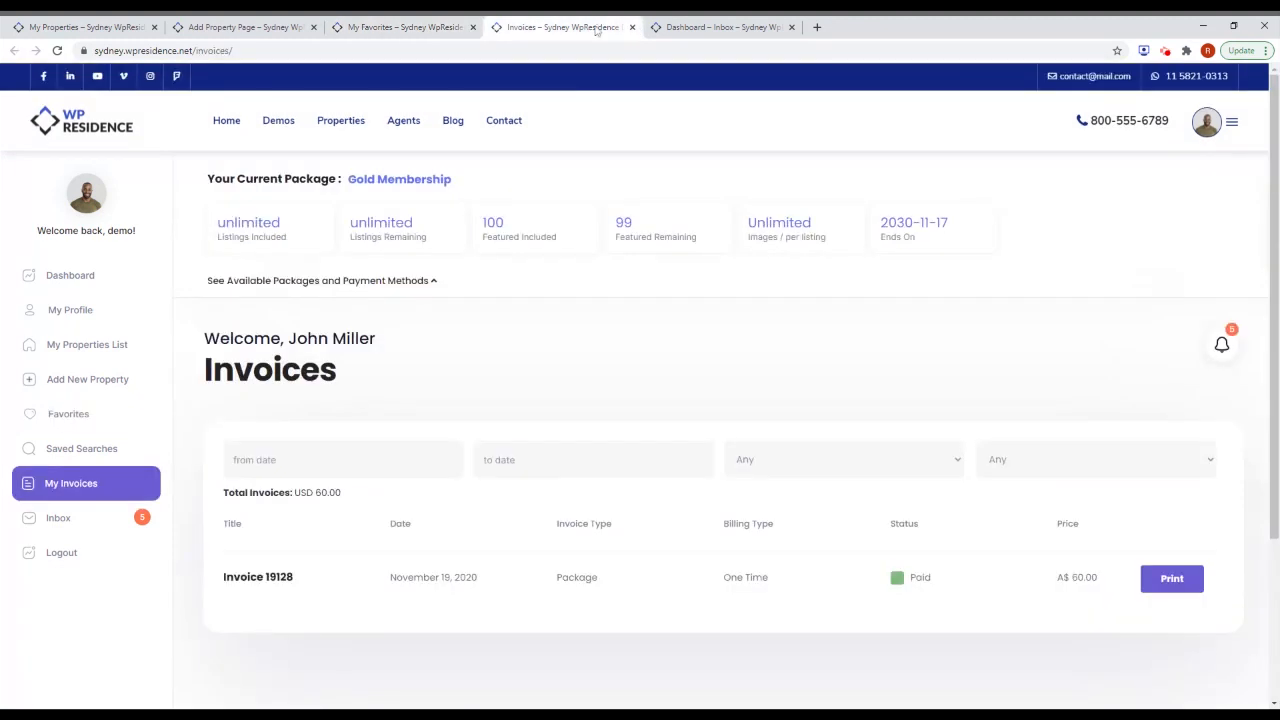
# Step: Scroll the USD 60.00 paid invoice list, then go to Dashboard from the sidebar
pyautogui.scroll(-3)
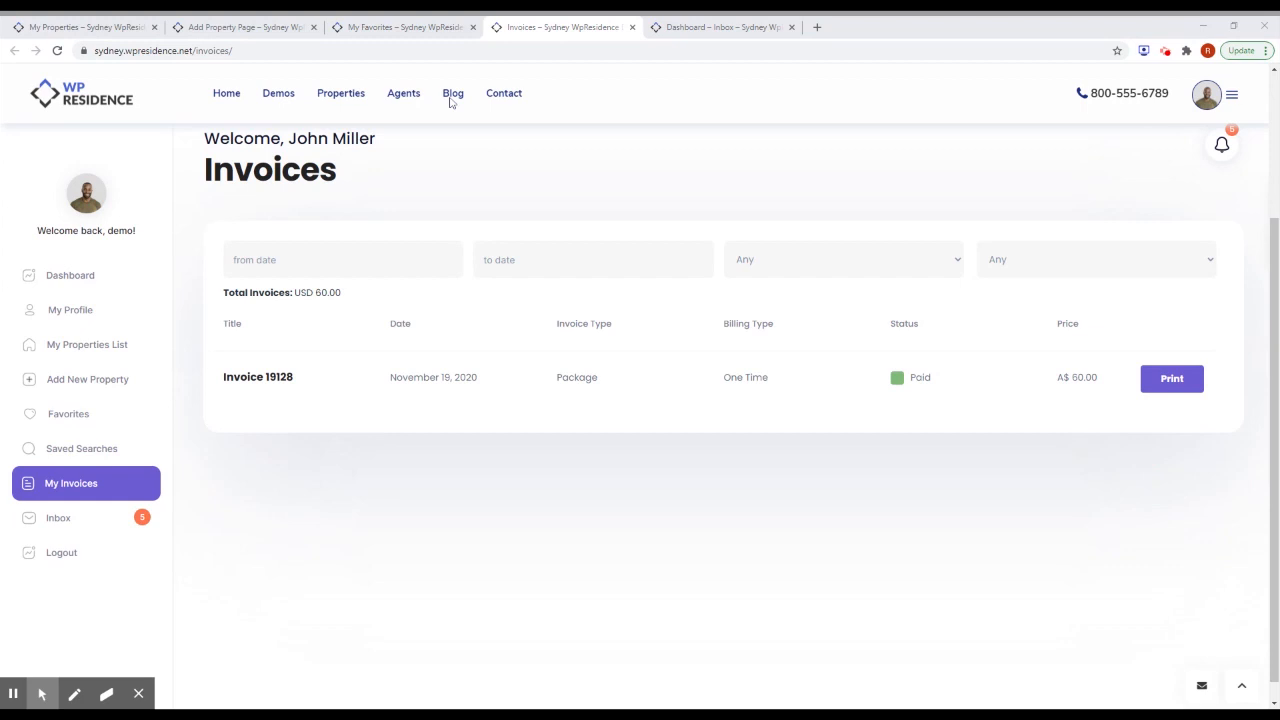
pyautogui.moveTo(825, 156)
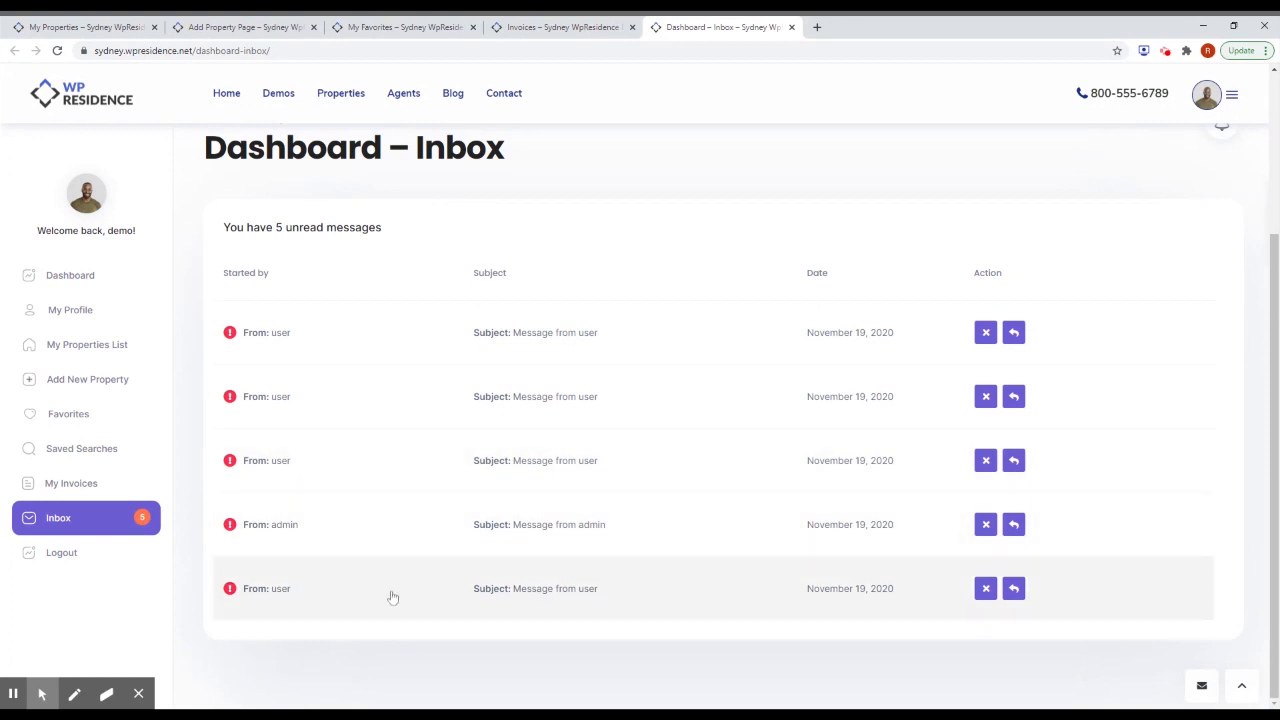
pyautogui.moveTo(680, 345)
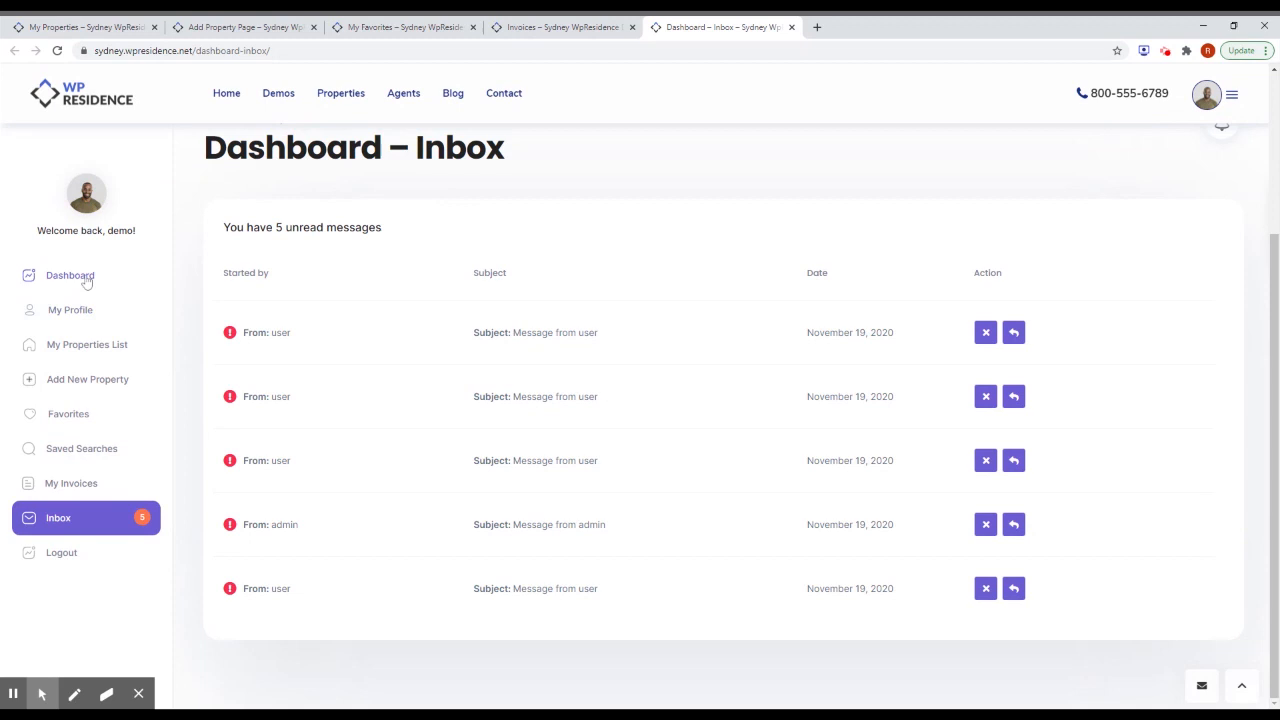
pyautogui.click(70, 309)
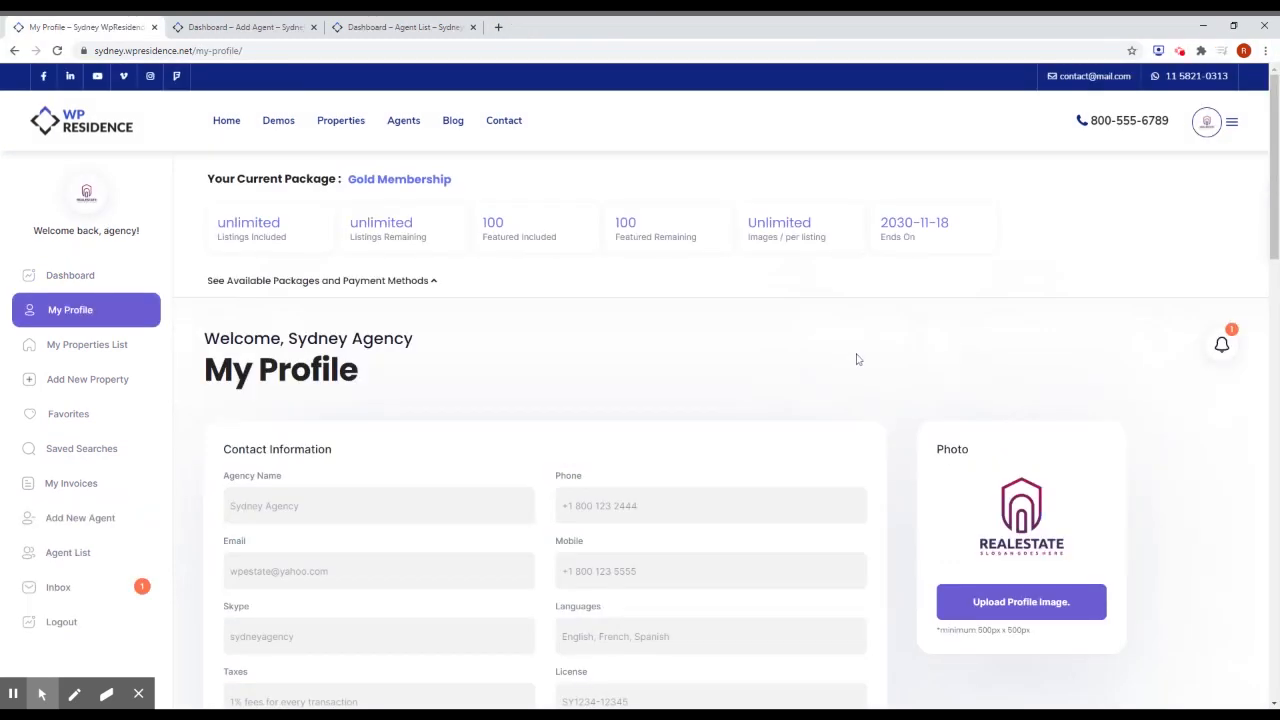
pyautogui.moveTo(851, 352)
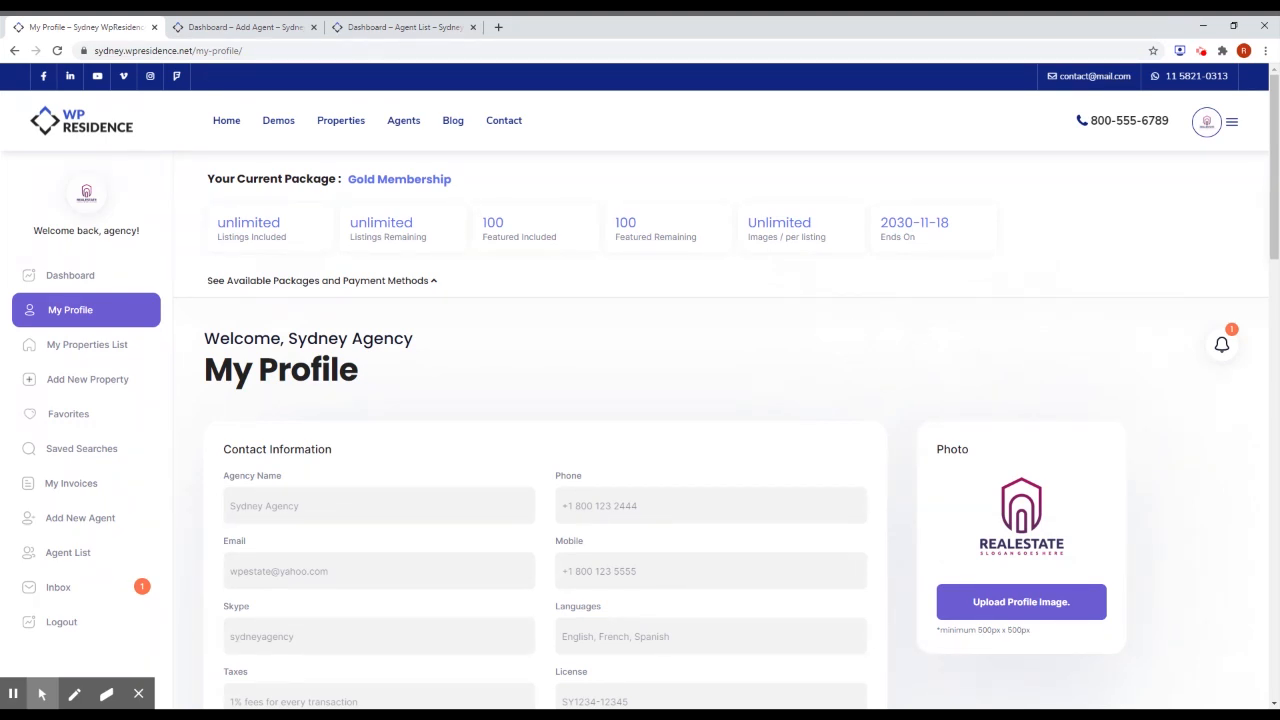
# Step: Scroll down the agency profile, then switch to the Agent List tab
pyautogui.scroll(-3)
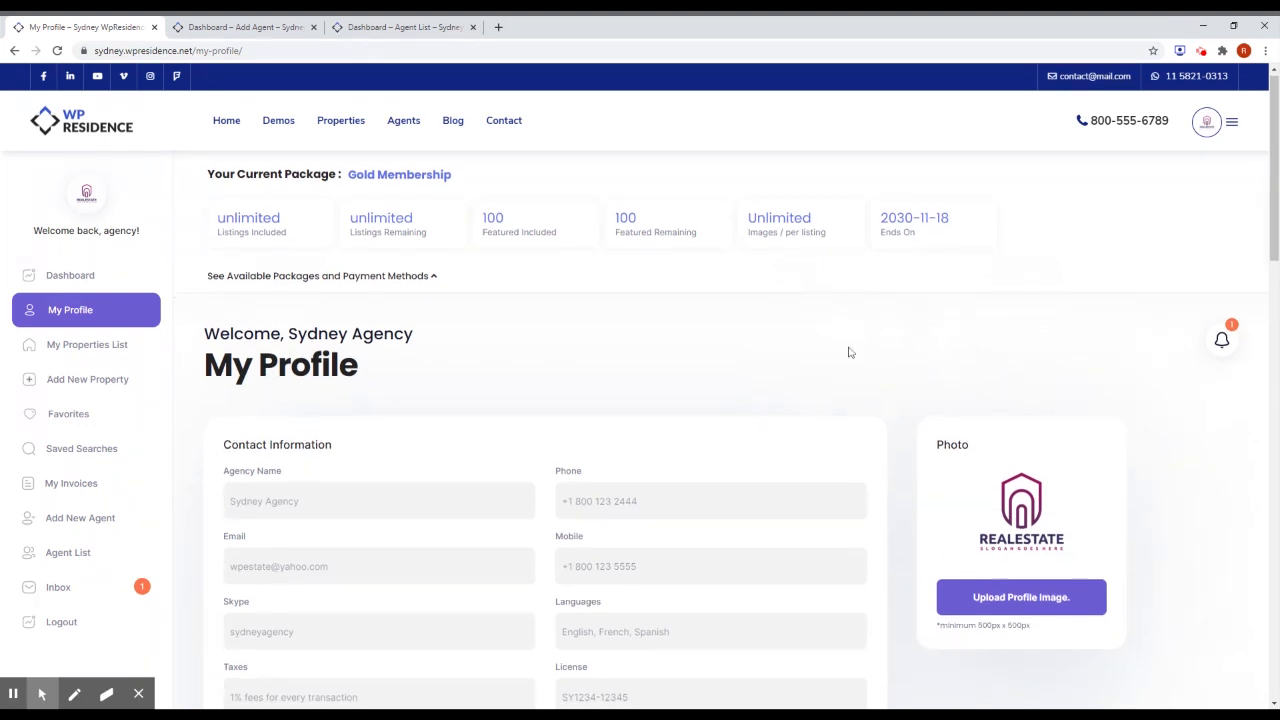
pyautogui.scroll(-3)
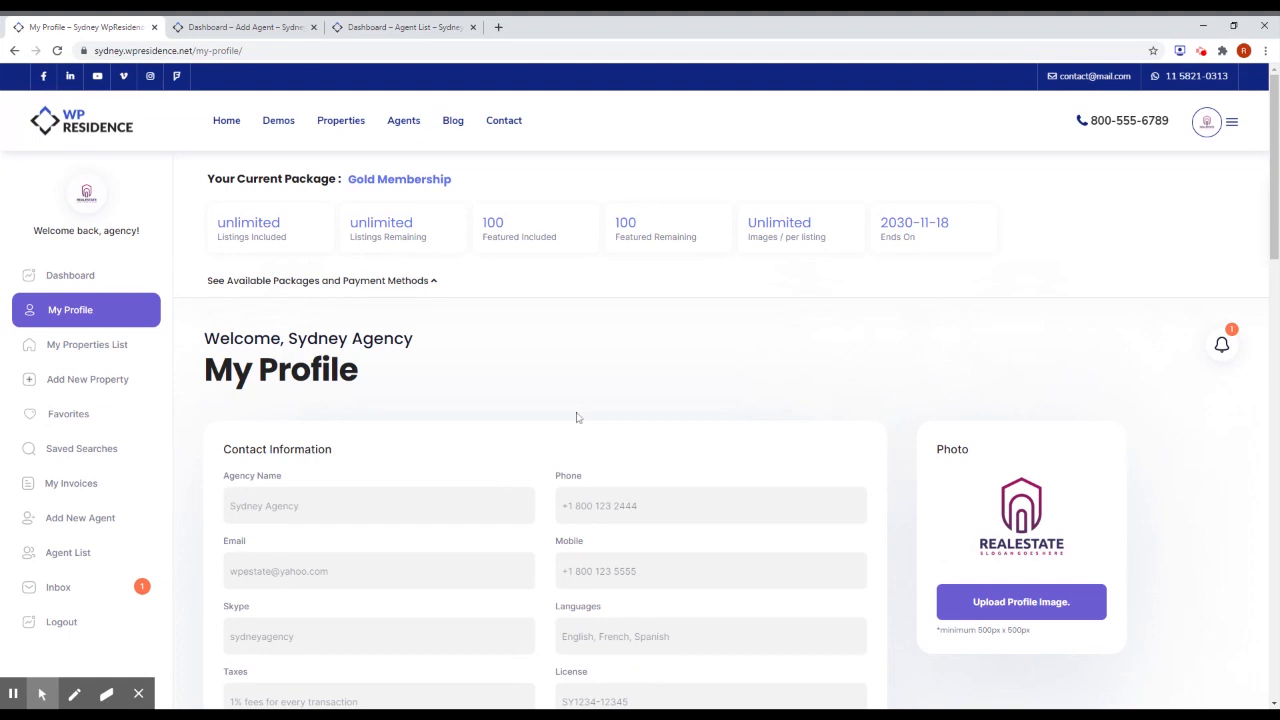
pyautogui.click(403, 27)
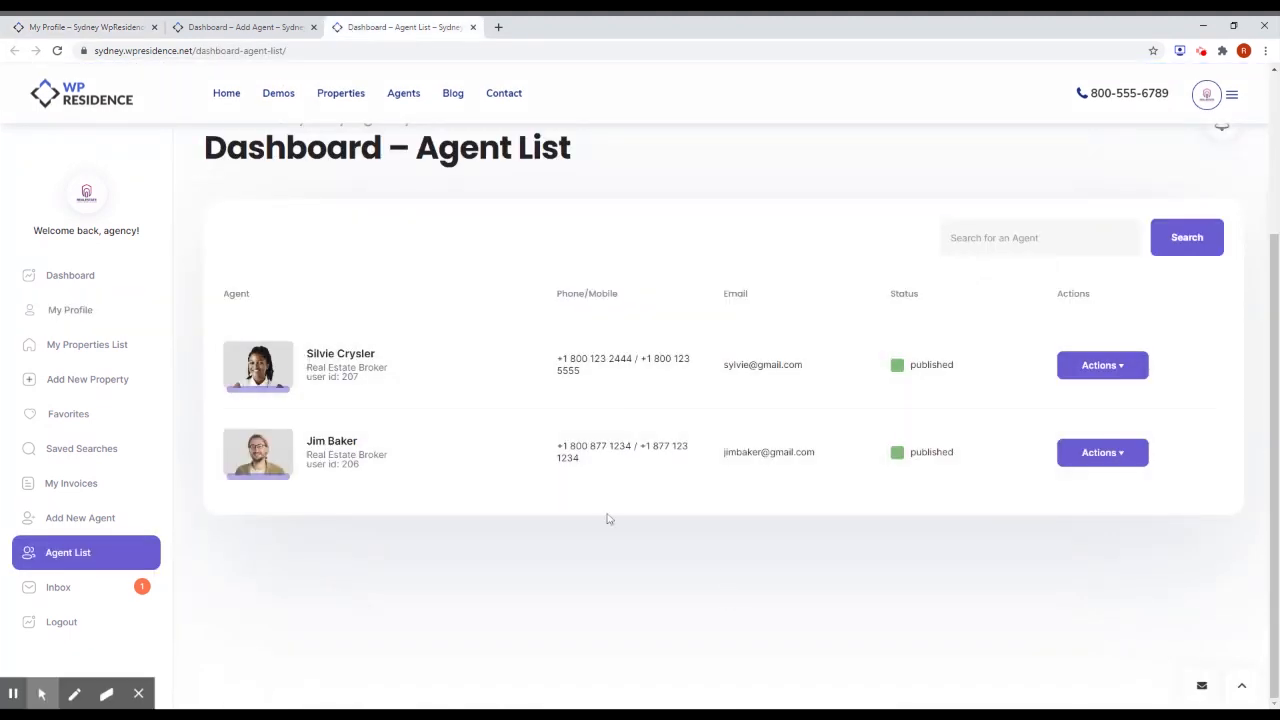
pyautogui.moveTo(1148, 514)
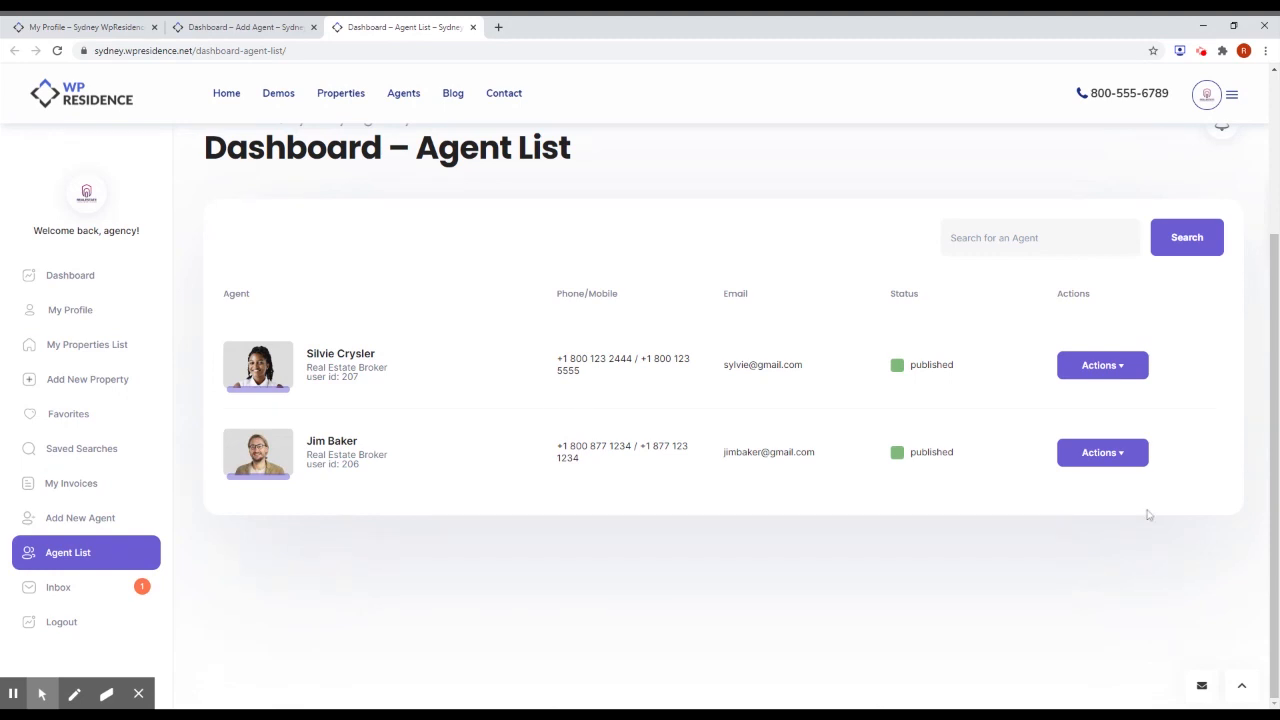
# Step: View and close the second agent's Actions menu, then open the Add Agent form
pyautogui.click(1102, 452)
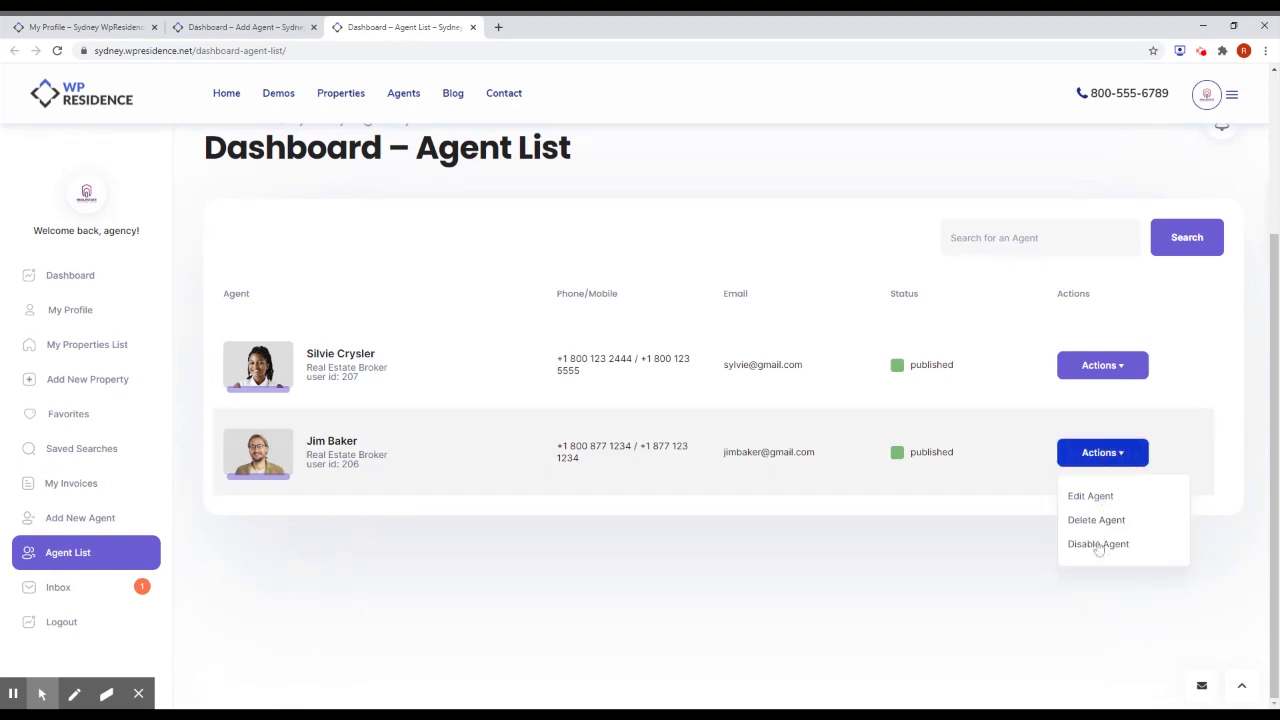
pyautogui.click(1101, 452)
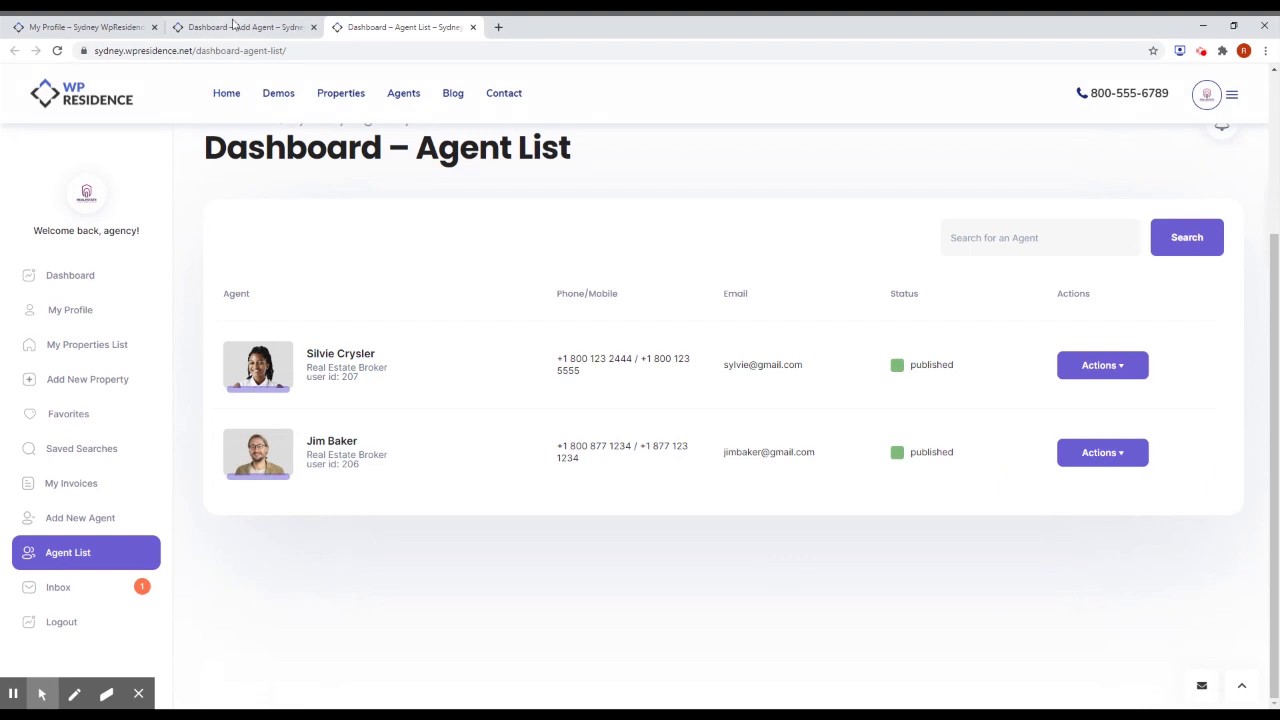
pyautogui.click(80, 517)
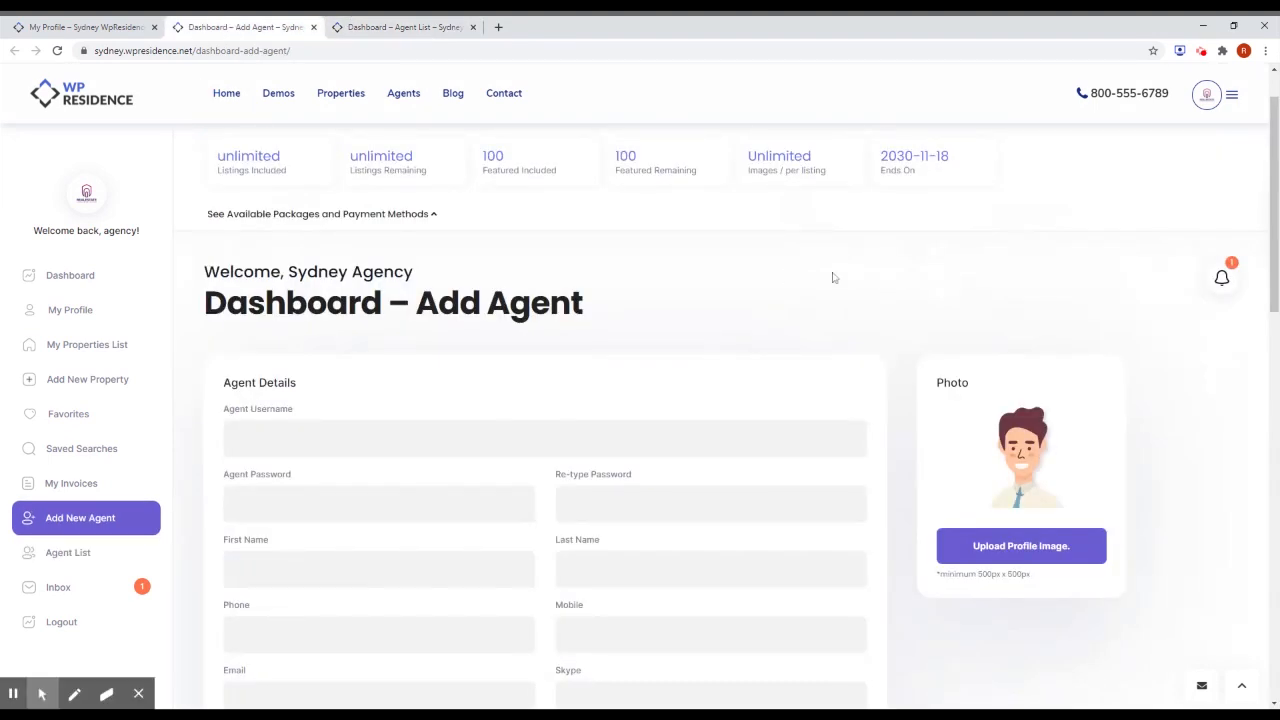
pyautogui.scroll(-3)
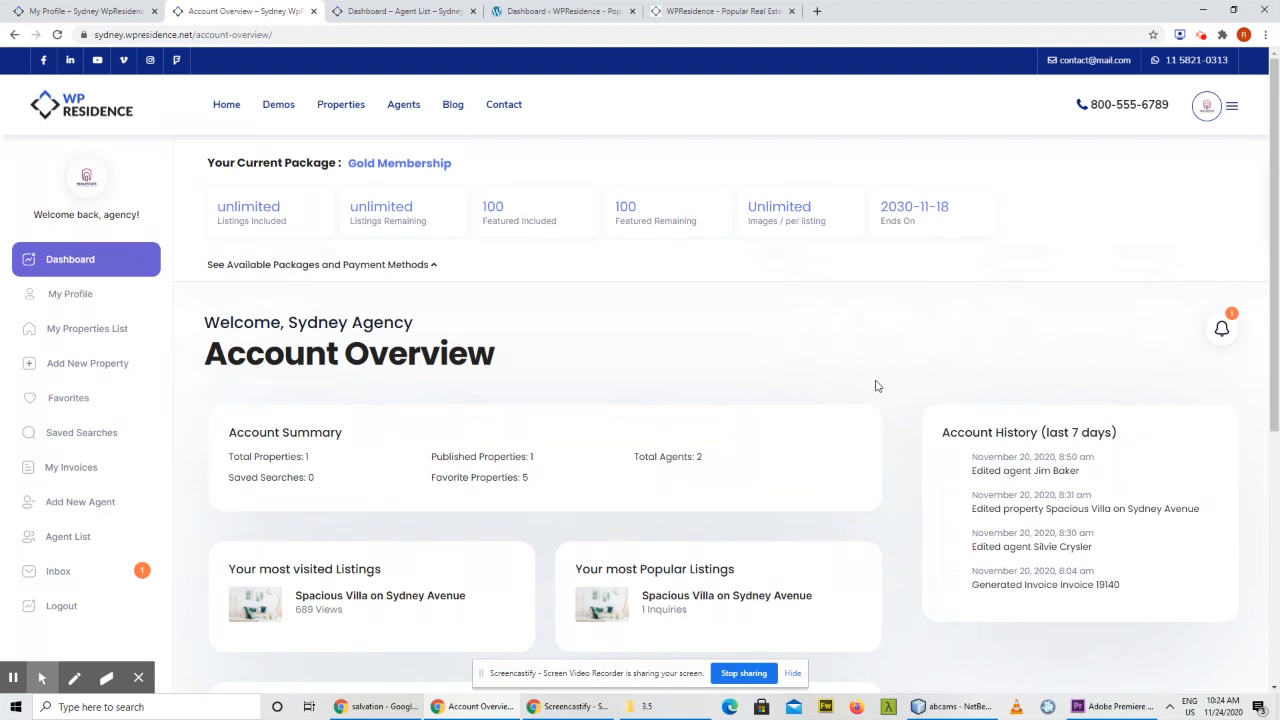
pyautogui.moveTo(870, 383)
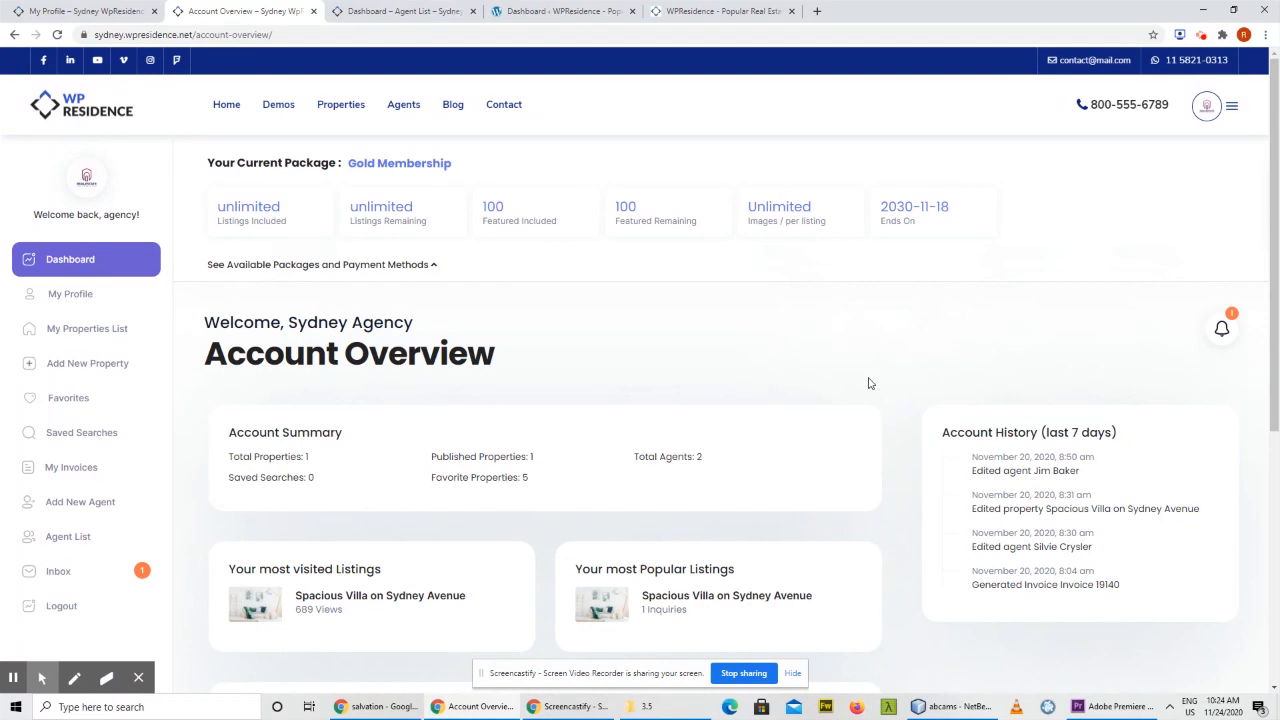
pyautogui.moveTo(868, 384)
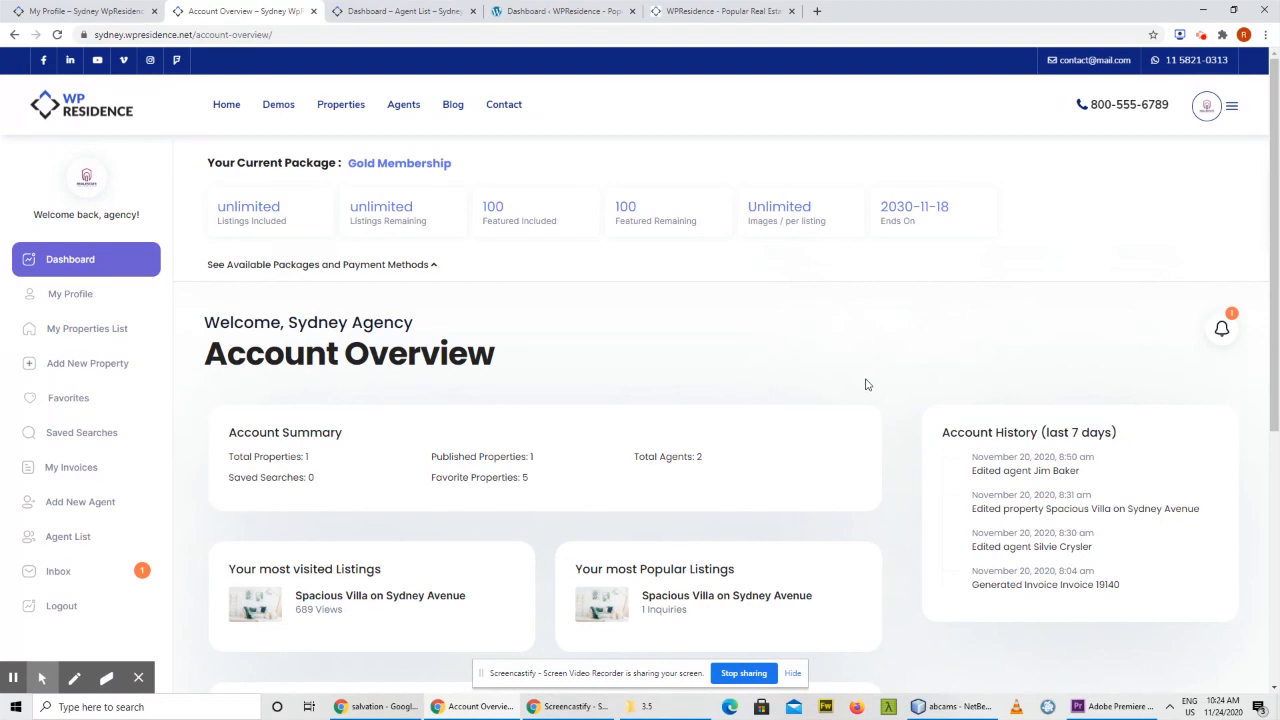
pyautogui.moveTo(815, 419)
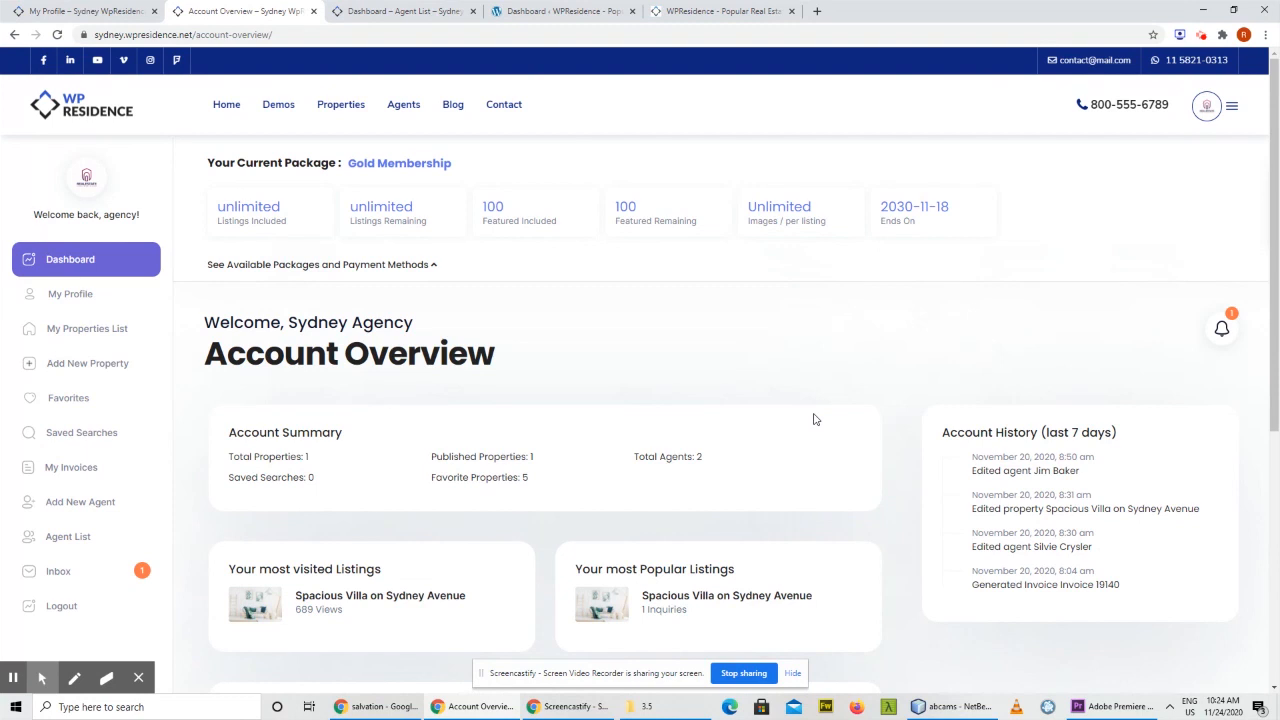
pyautogui.moveTo(463, 433)
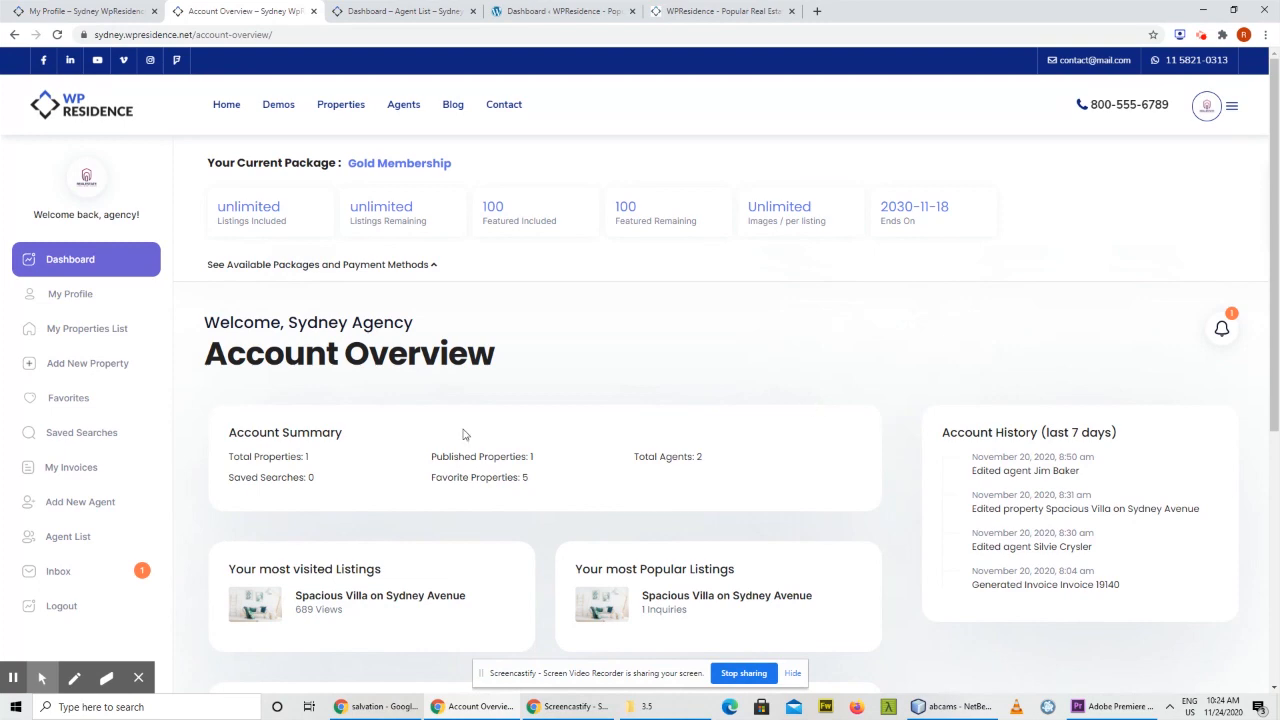